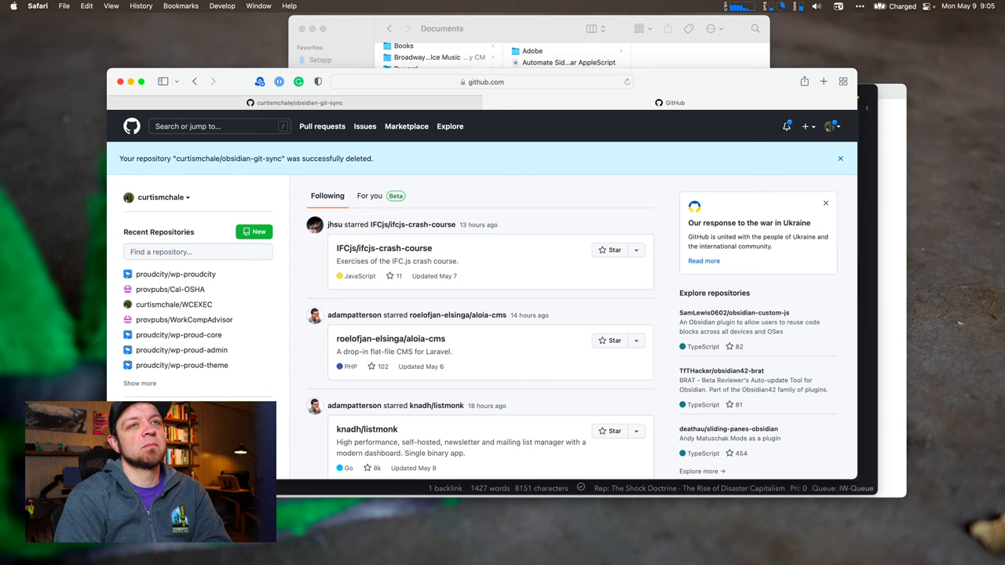
{"action": "mouse_move", "coordinate": [534, 157]}
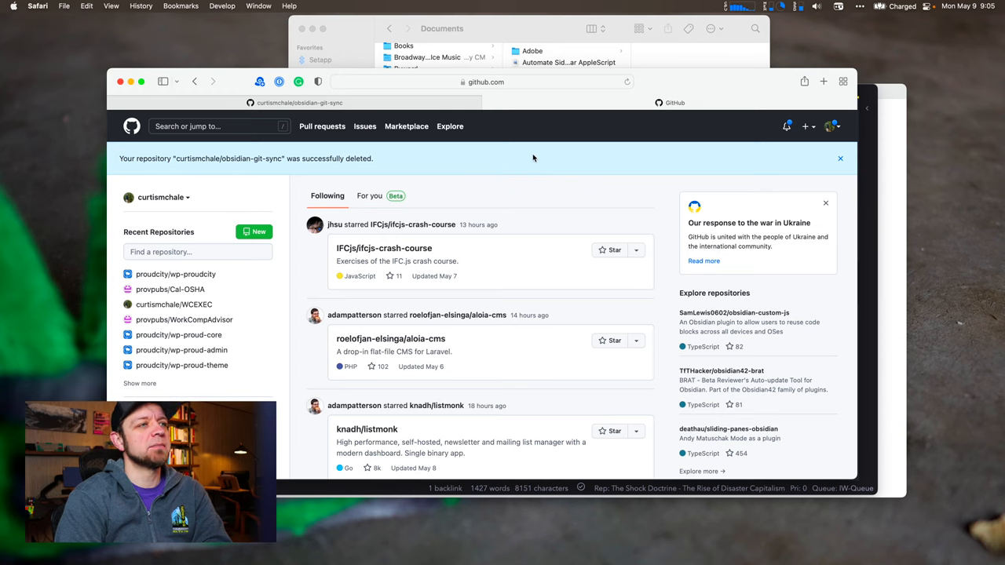
{"action": "mouse_move", "coordinate": [814, 132]}
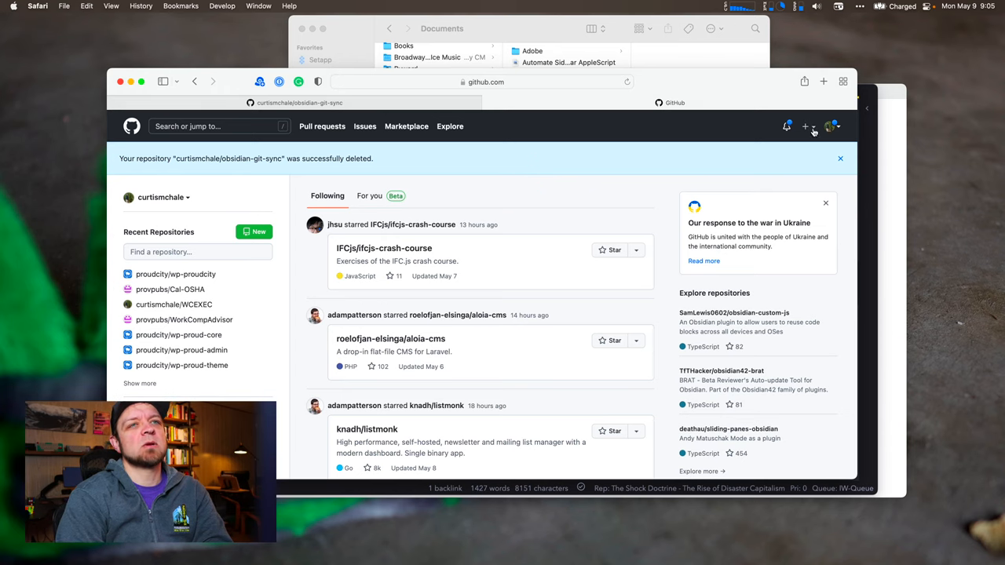
Fill the new-repository form with name obsidian-git-sync and Private visibility, ready to create
{"action": "left_click", "coordinate": [806, 126]}
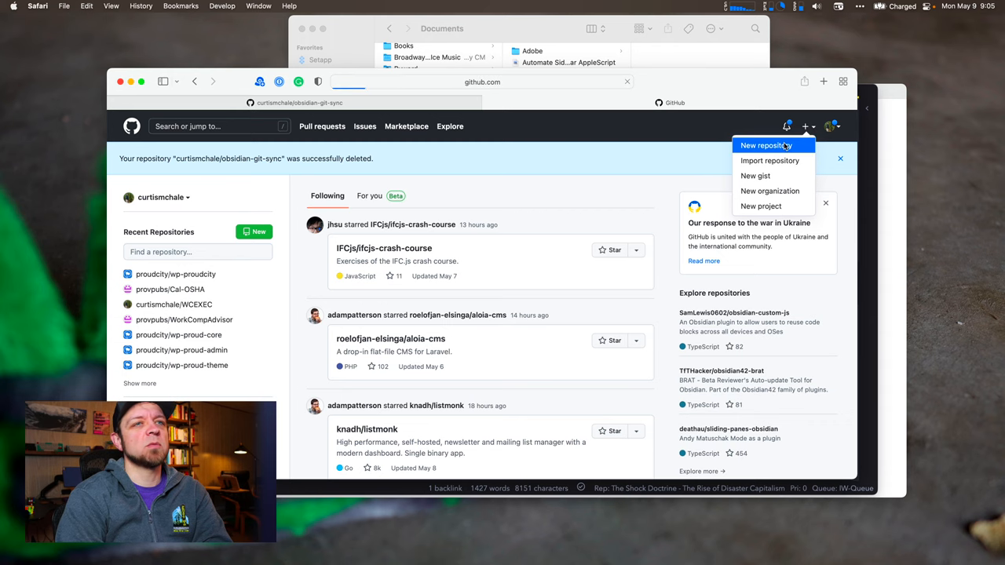
{"action": "left_click", "coordinate": [765, 144]}
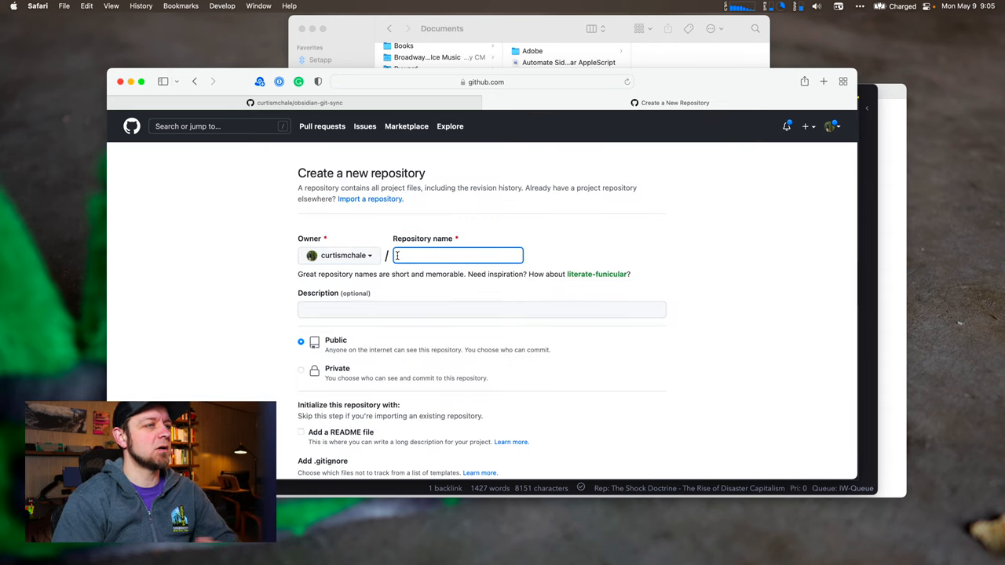
{"action": "type", "text": "obsidian-git-sync"}
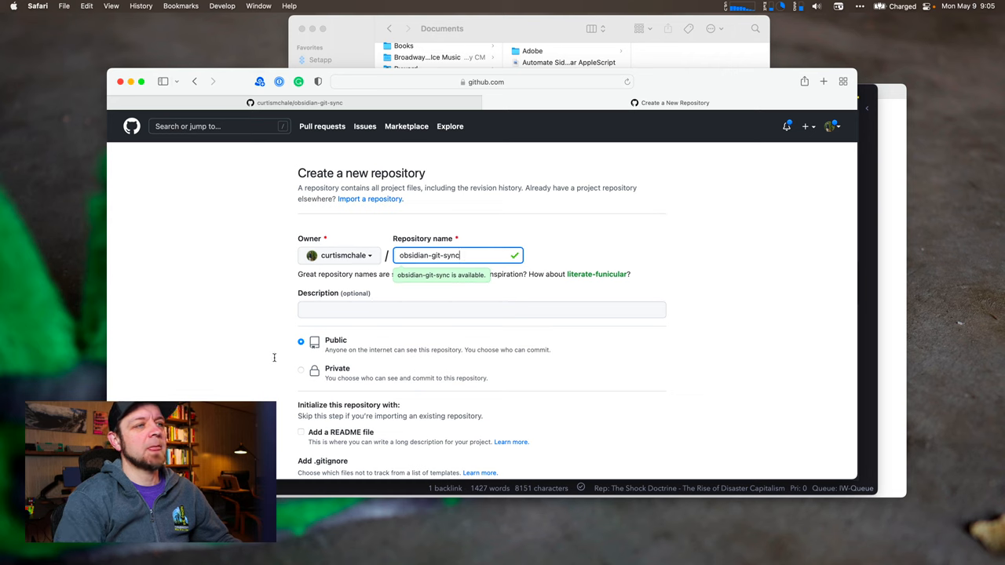
{"action": "left_click", "coordinate": [301, 371]}
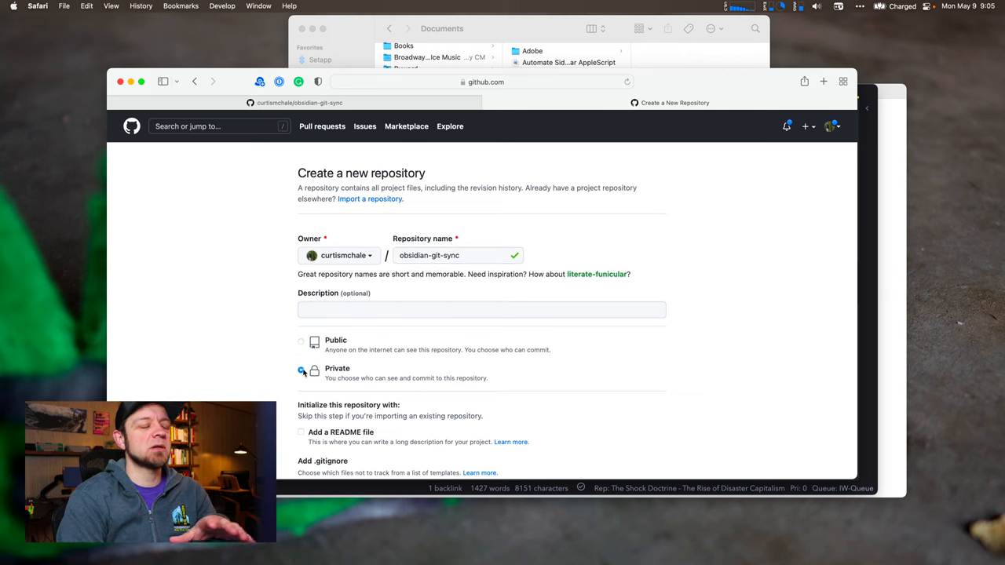
{"action": "scroll", "scroll_direction": "down", "scroll_amount": 3}
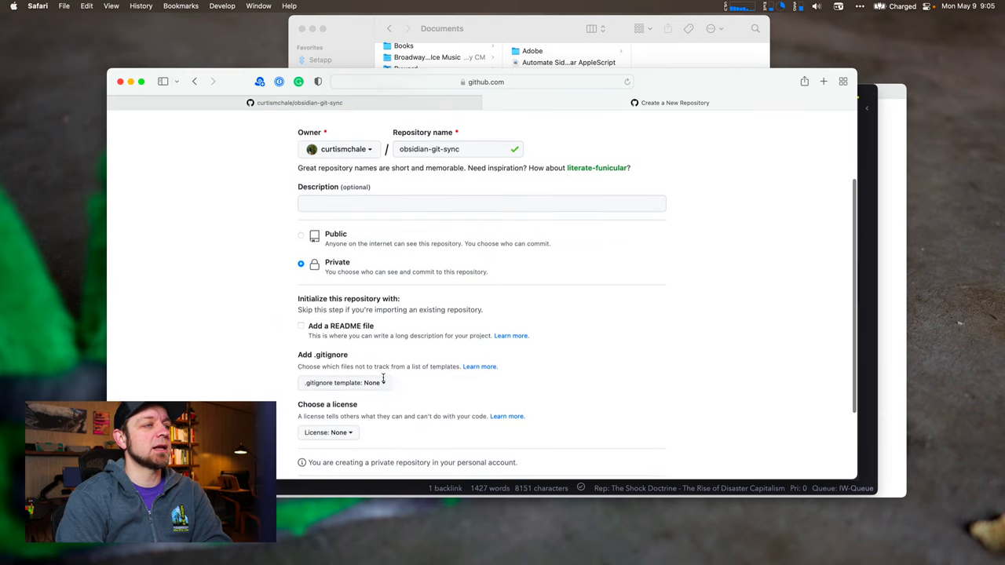
{"action": "scroll", "scroll_direction": "down", "scroll_amount": 3}
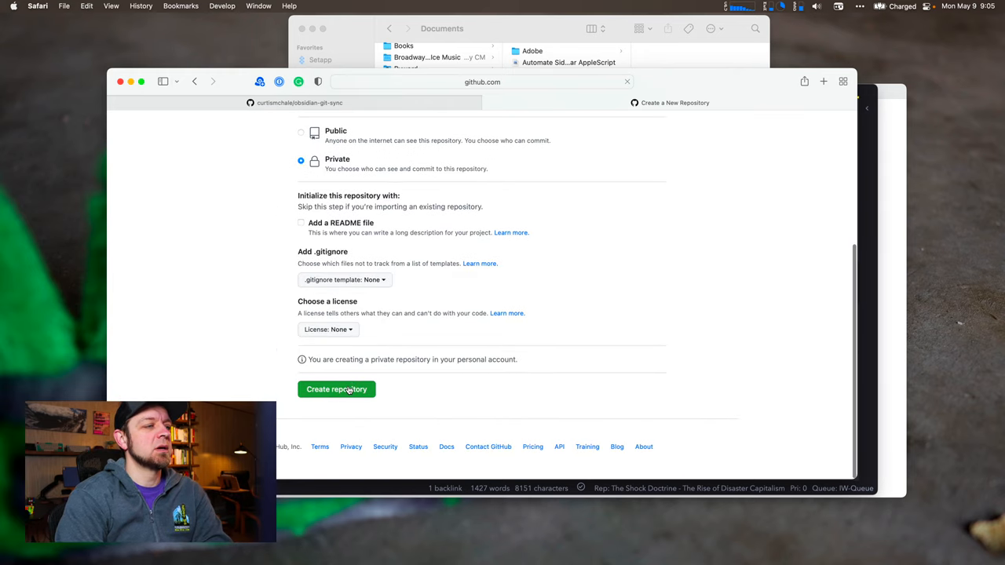
Create the repository and bring the push-an-existing-repository commands into view
{"action": "left_click", "coordinate": [336, 389]}
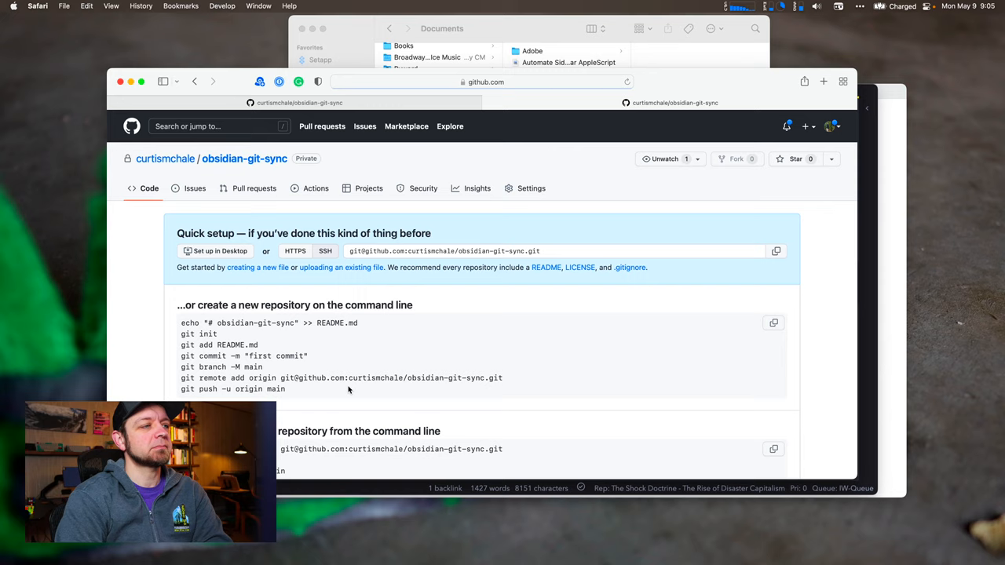
{"action": "scroll", "scroll_direction": "down", "scroll_amount": 3}
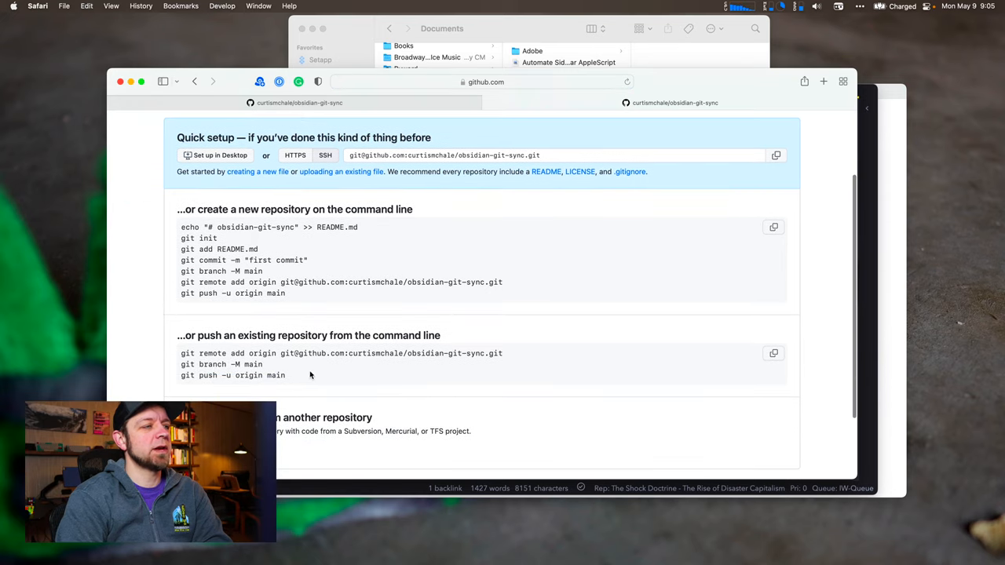
{"action": "left_click_drag", "start_coordinate": [264, 365], "coordinate": [286, 374]}
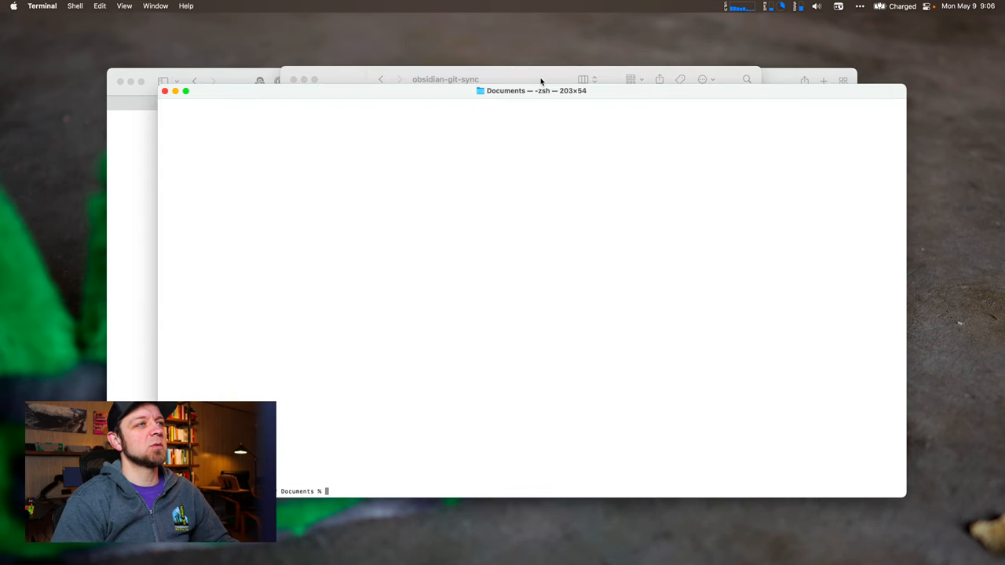
Clear the terminal, cd into ~/Documents and then into obsidian-git-sync/
{"action": "type", "text": "clear"}
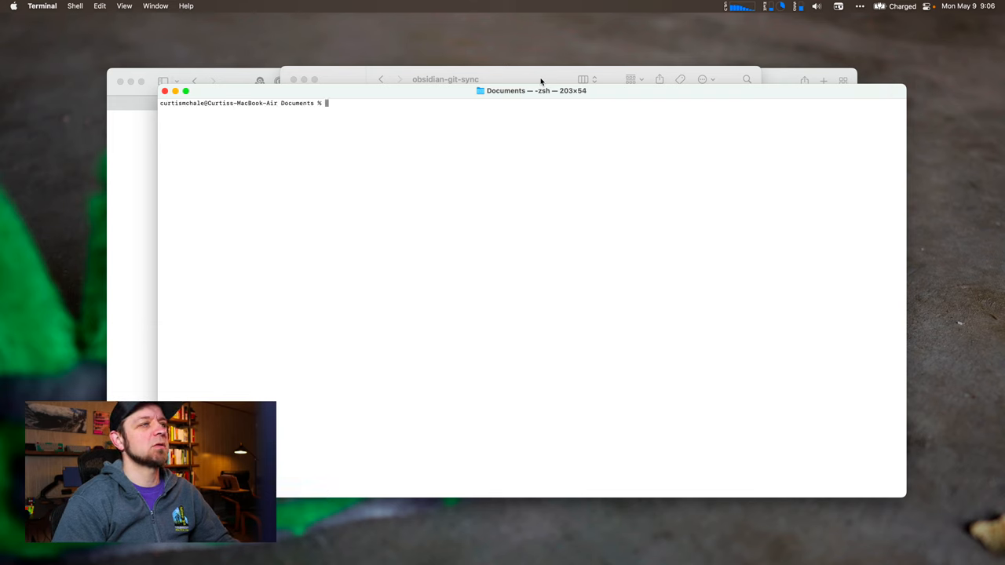
{"action": "type", "text": "cd ~"}
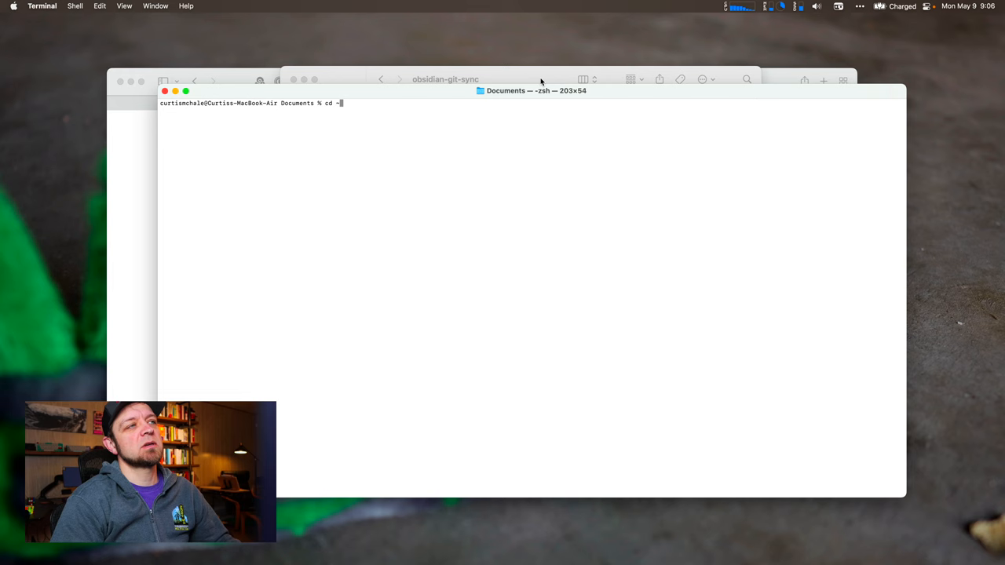
{"action": "type", "text": "/Documents"}
{"action": "type", "text": "ls"}
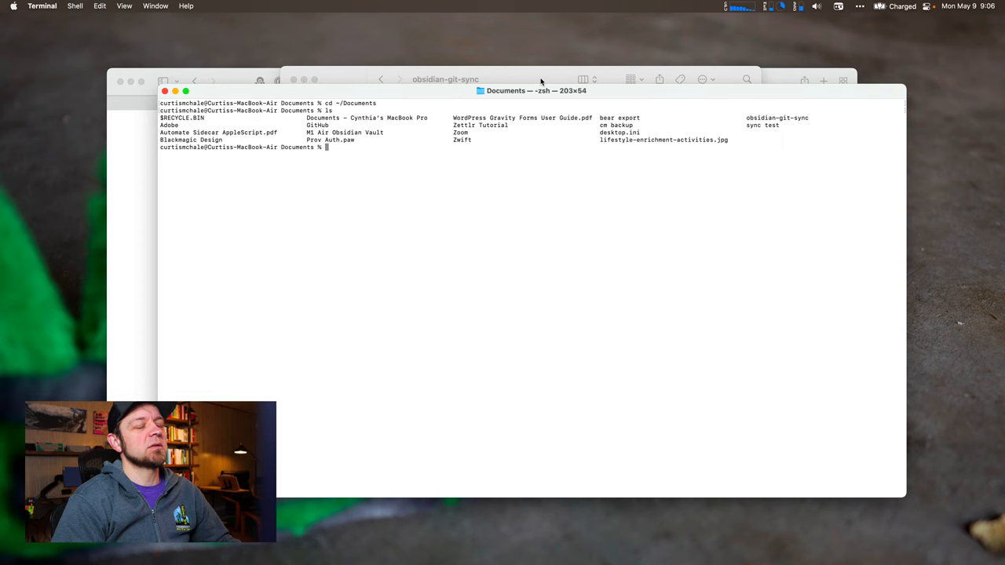
{"action": "type", "text": "cd obsidian-git-sync/"}
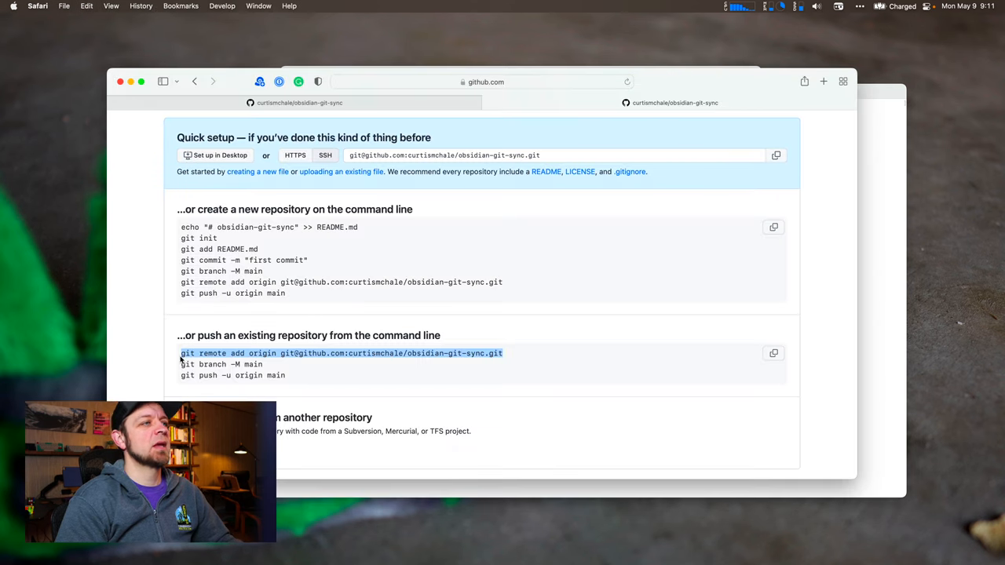
Refresh the repo, view the .gitignore listing .DS_Store, and return to the repository root
{"action": "left_click", "coordinate": [264, 369]}
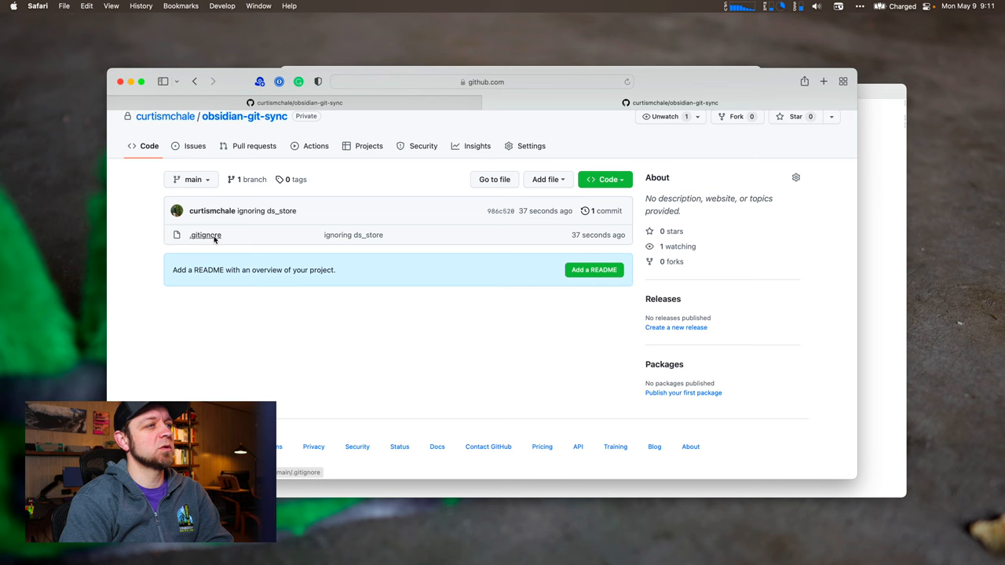
{"action": "left_click", "coordinate": [204, 235]}
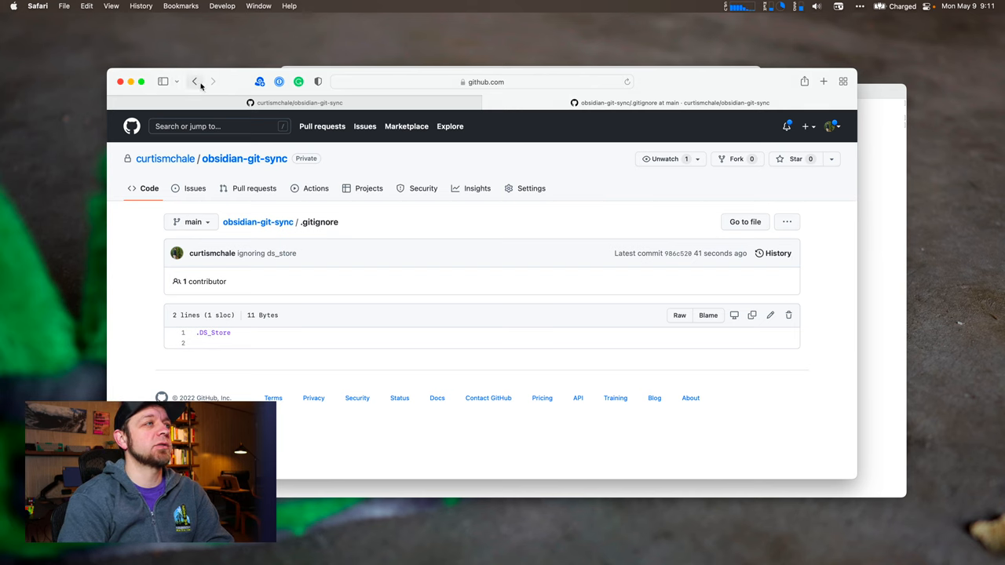
{"action": "mouse_move", "coordinate": [194, 81]}
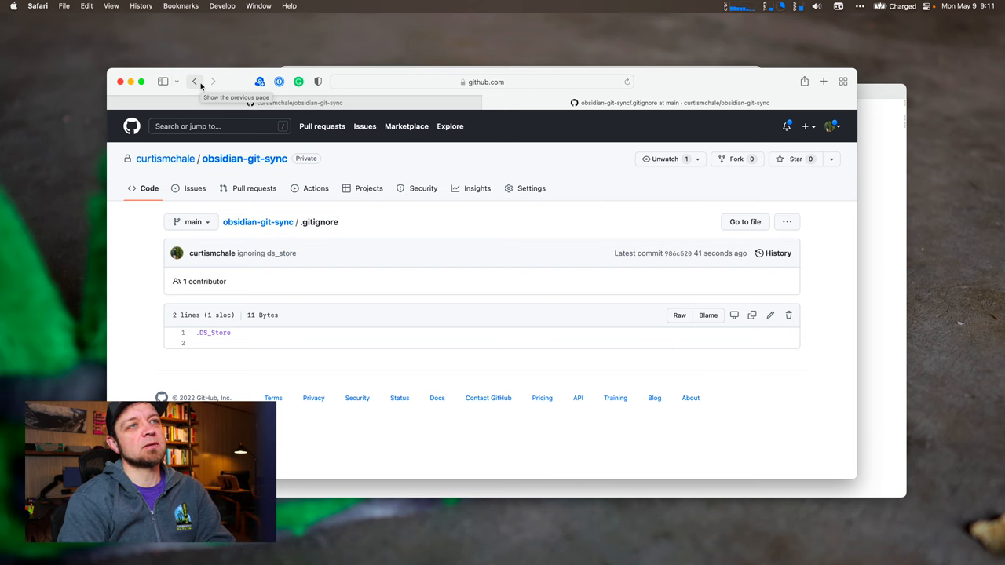
{"action": "left_click", "coordinate": [195, 81]}
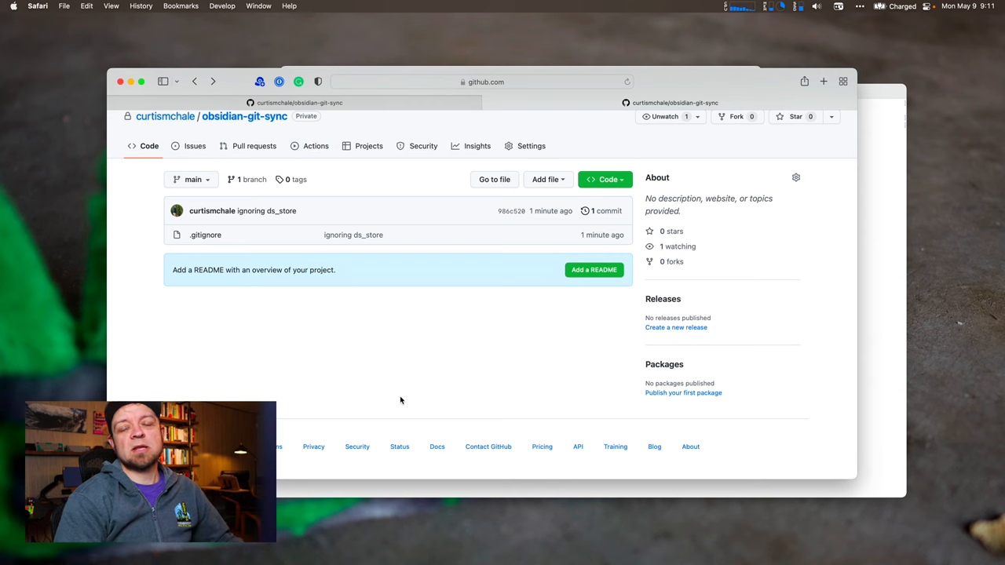
Switch to Obsidian and open Documents/obsidian-git-sync as a vault
{"action": "key", "text": "cmd+tab"}
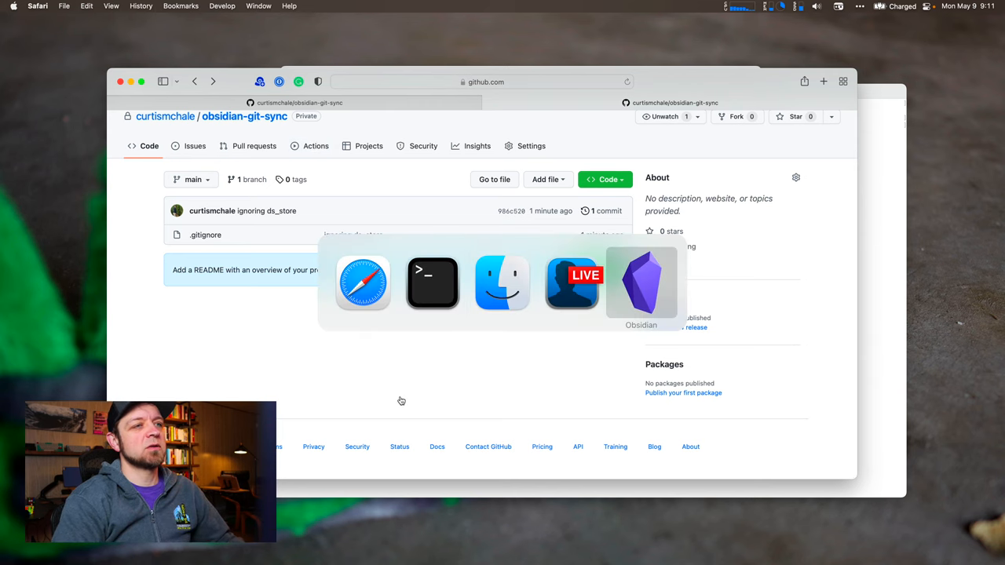
{"action": "left_click", "coordinate": [640, 283]}
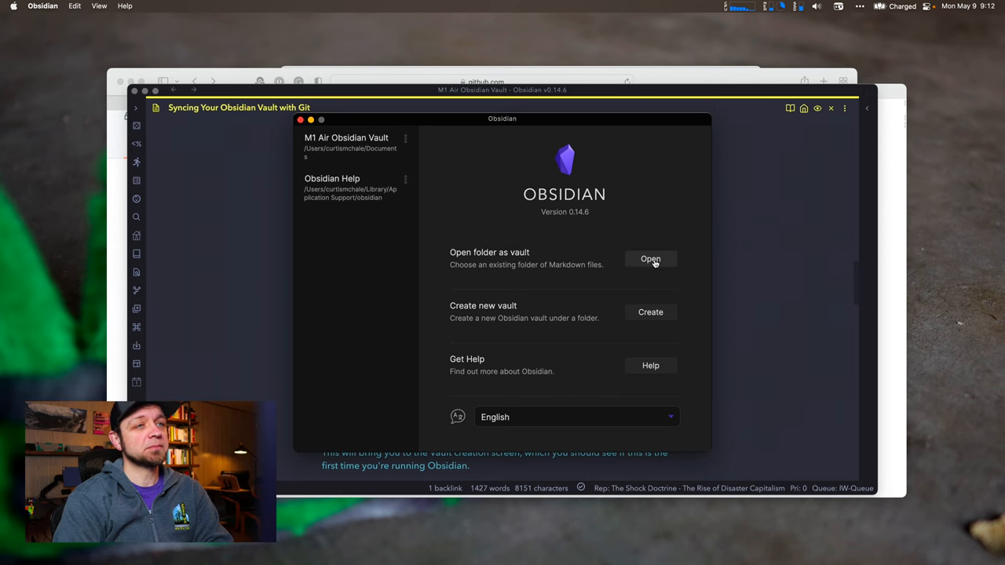
{"action": "left_click", "coordinate": [650, 259]}
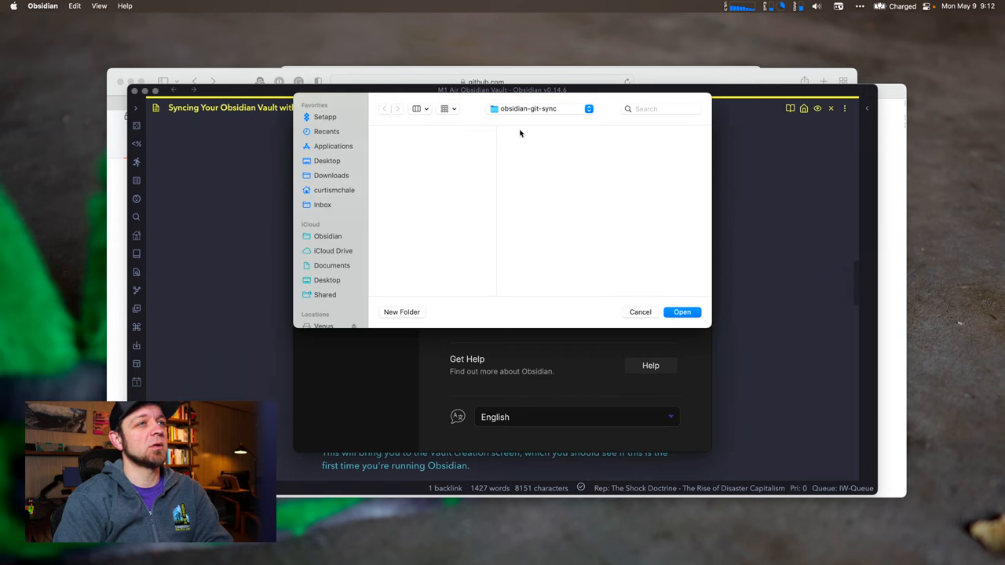
{"action": "left_click", "coordinate": [335, 190]}
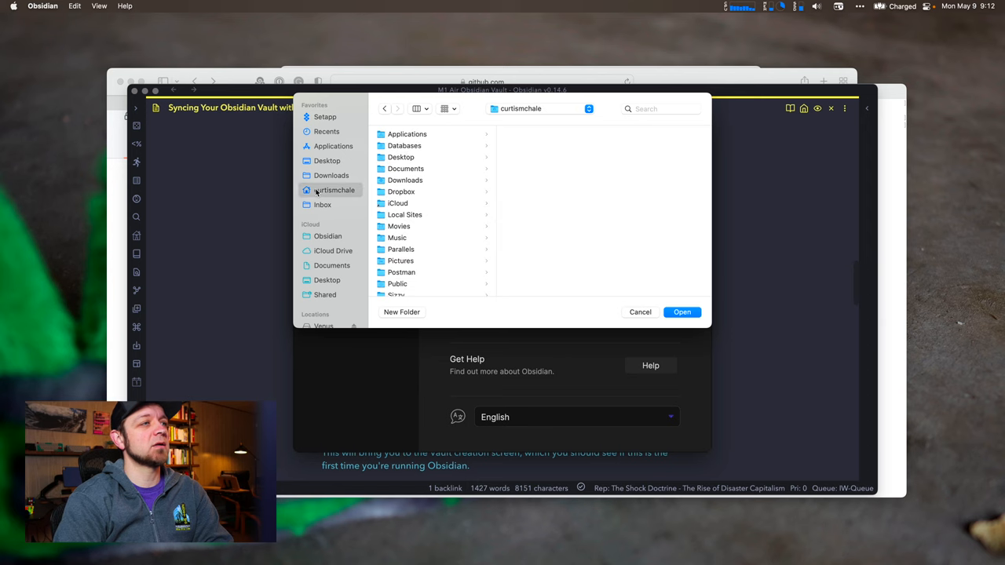
{"action": "left_click", "coordinate": [405, 168]}
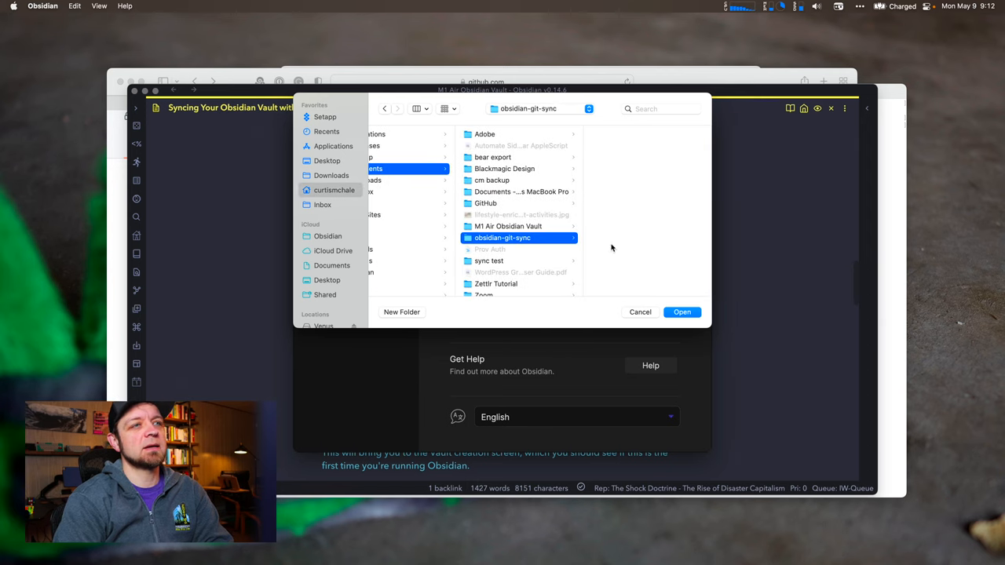
{"action": "left_click", "coordinate": [681, 311]}
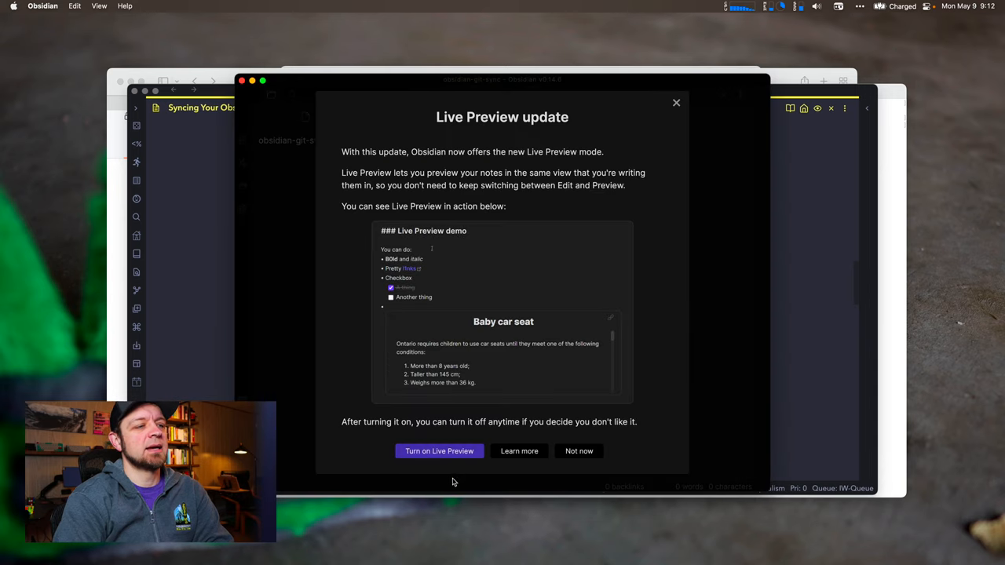
Dismiss the Live Preview notice and turn off safe mode in Community plugins
{"action": "left_click", "coordinate": [440, 451]}
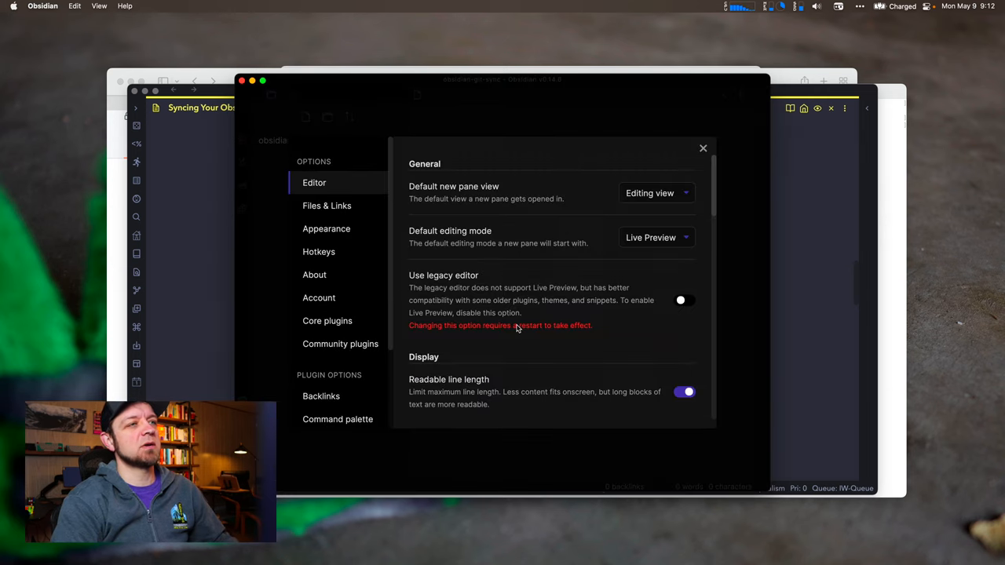
{"action": "mouse_move", "coordinate": [340, 344]}
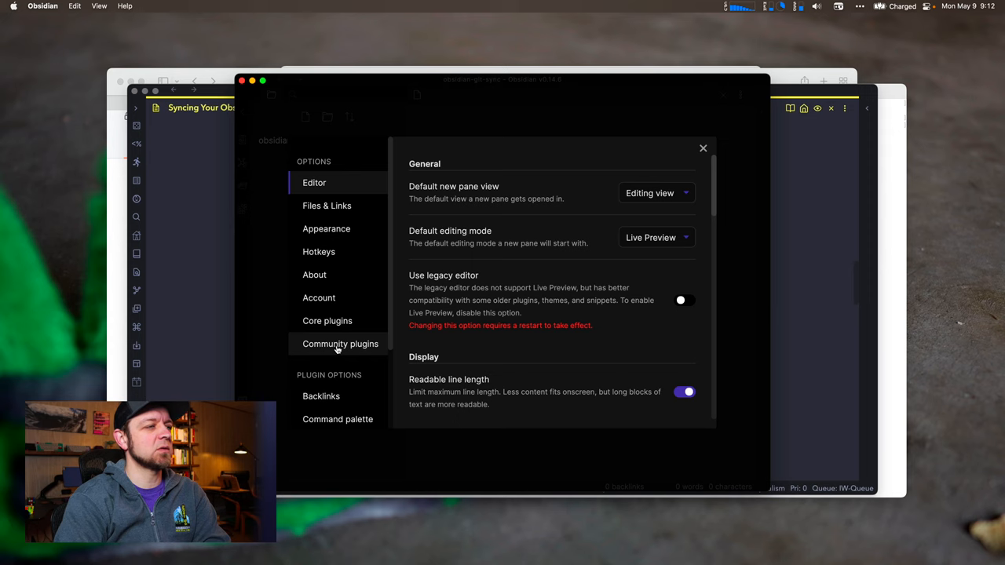
{"action": "left_click", "coordinate": [339, 343]}
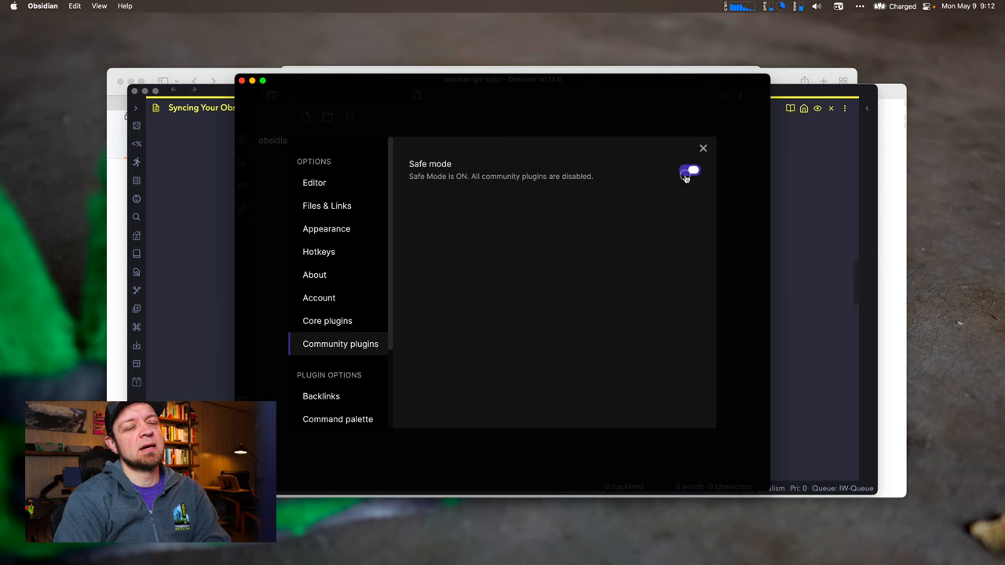
{"action": "left_click", "coordinate": [688, 171]}
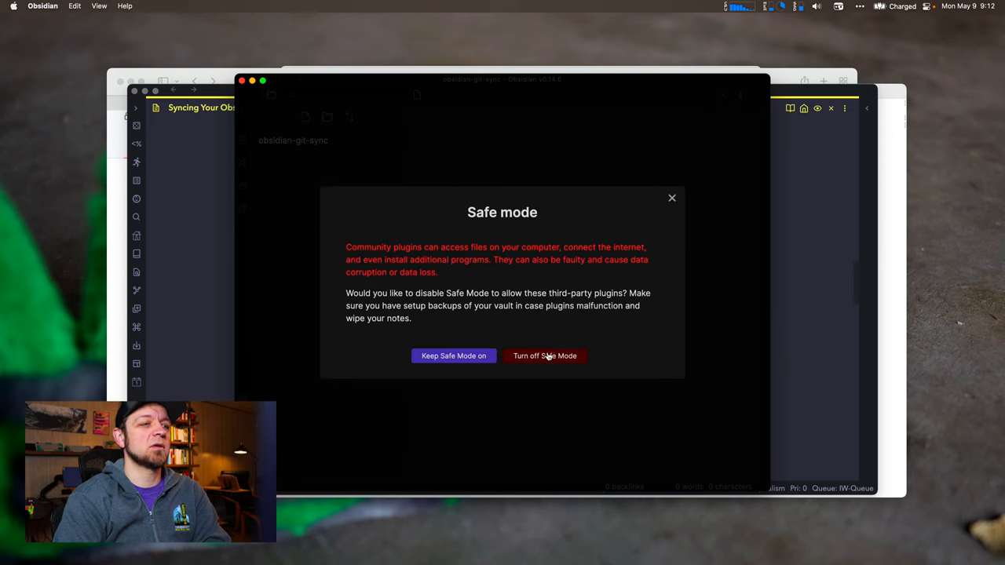
{"action": "left_click", "coordinate": [543, 355]}
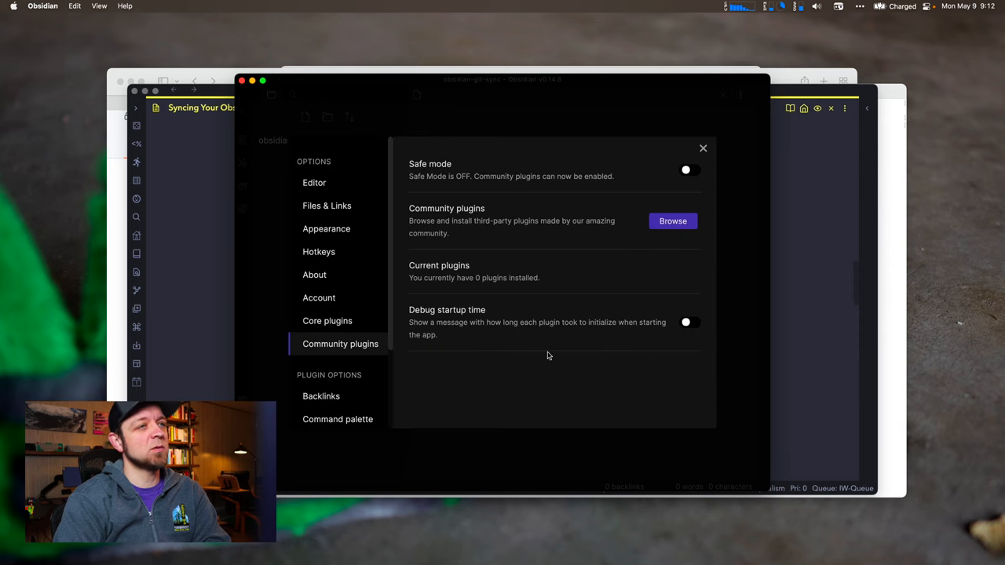
Find and install the Obsidian Git community plugin, then return to the vault
{"action": "left_click", "coordinate": [672, 220]}
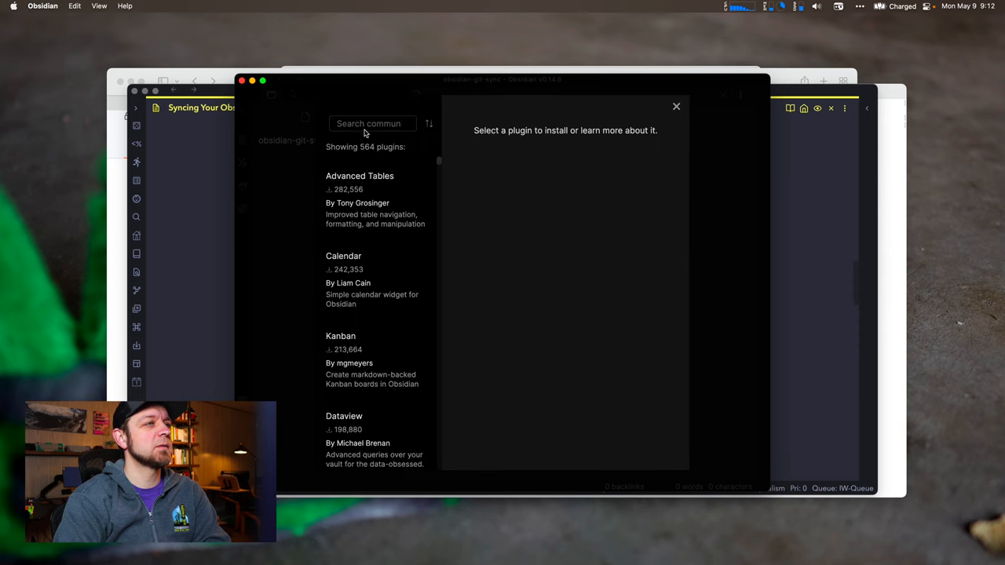
{"action": "type", "text": "git"}
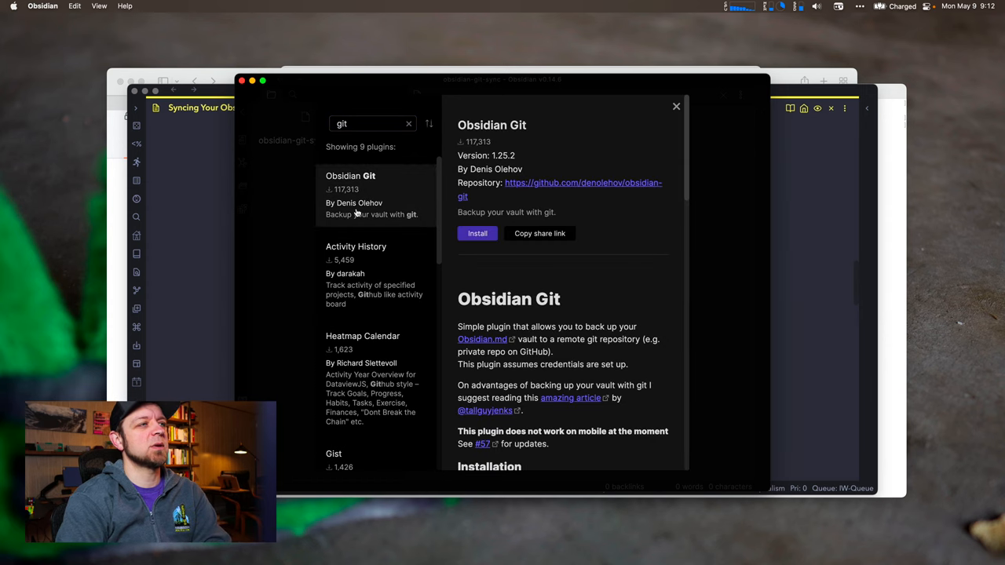
{"action": "left_click", "coordinate": [478, 233]}
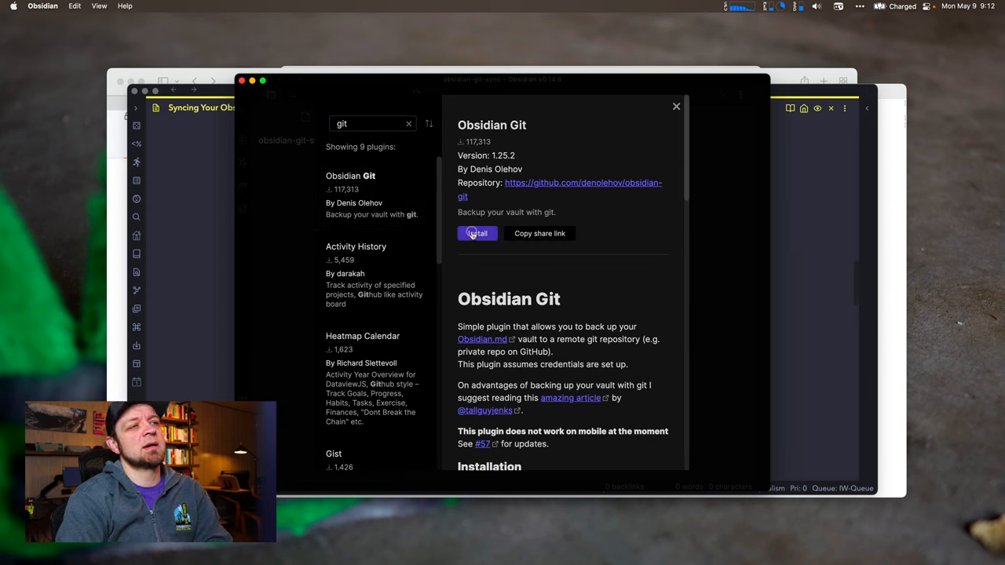
{"action": "left_click", "coordinate": [477, 232]}
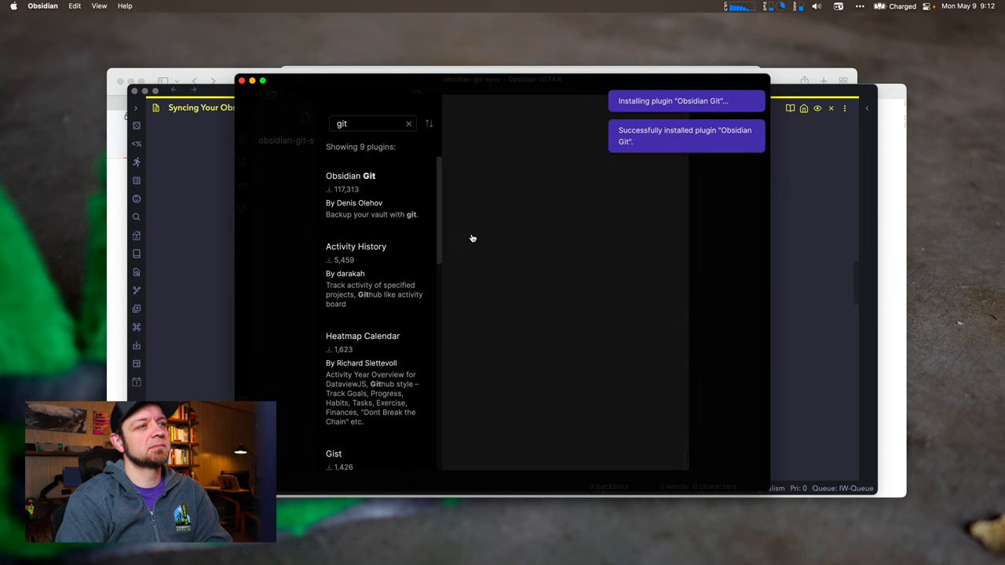
{"action": "left_click", "coordinate": [350, 176]}
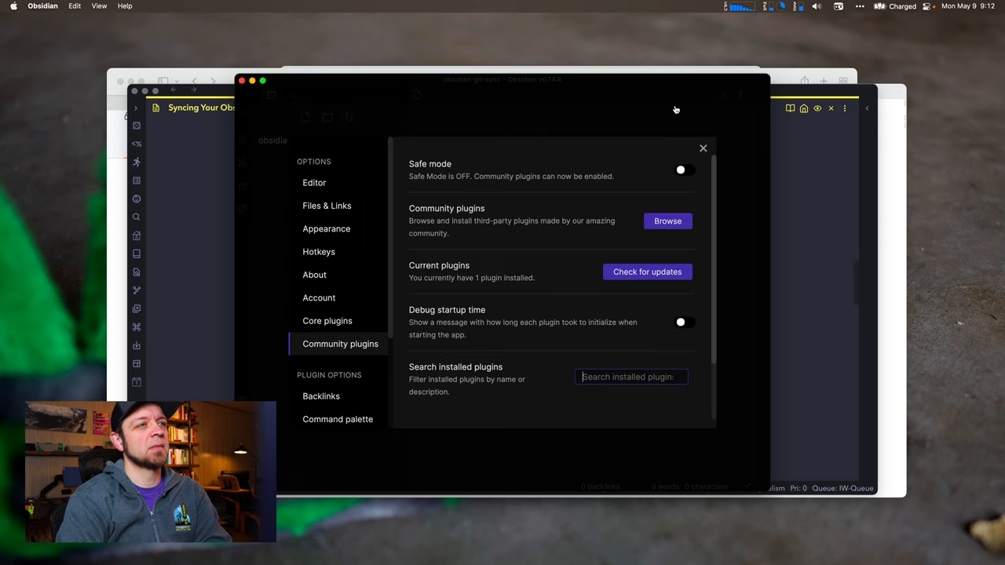
{"action": "left_click", "coordinate": [703, 148]}
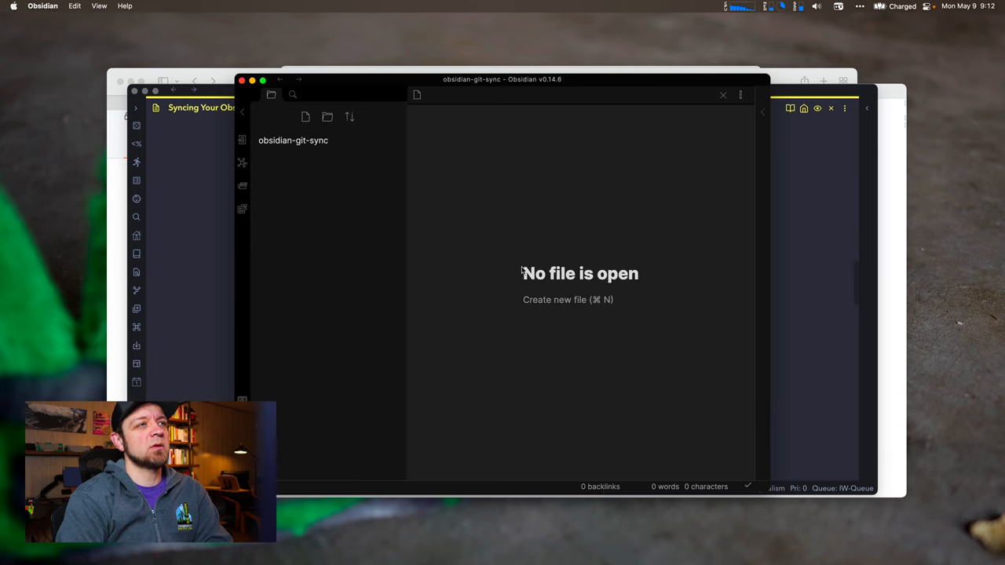
{"action": "mouse_move", "coordinate": [458, 295]}
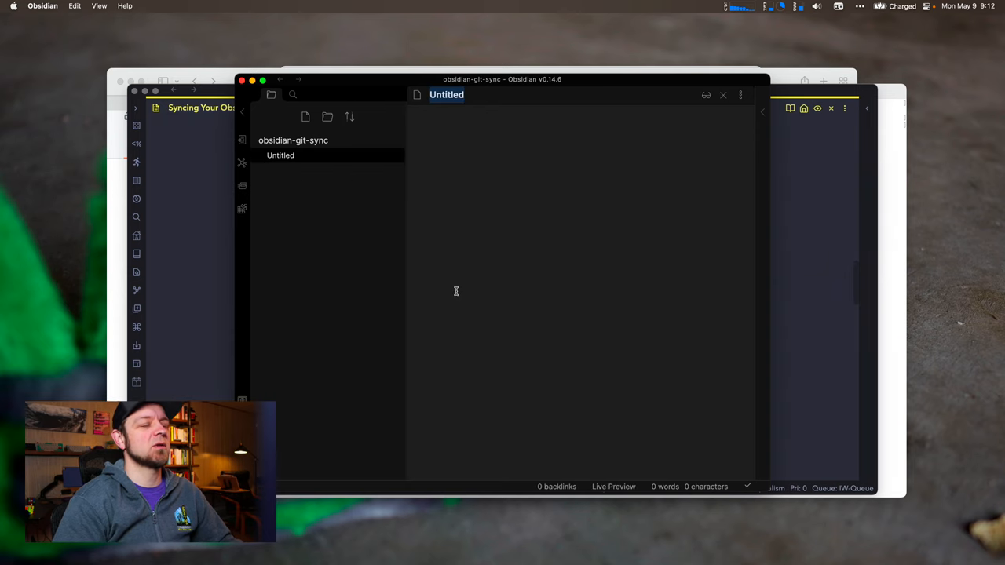
Name the new note Readme and write 'This is a test of git sync.' in its body
{"action": "type", "text": "Readm"}
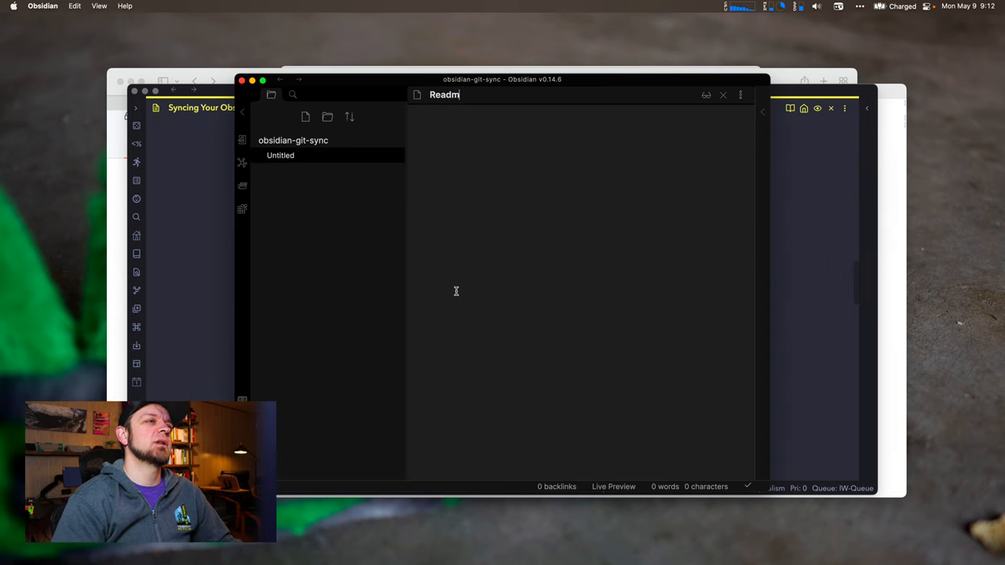
{"action": "type", "text": "Readme"}
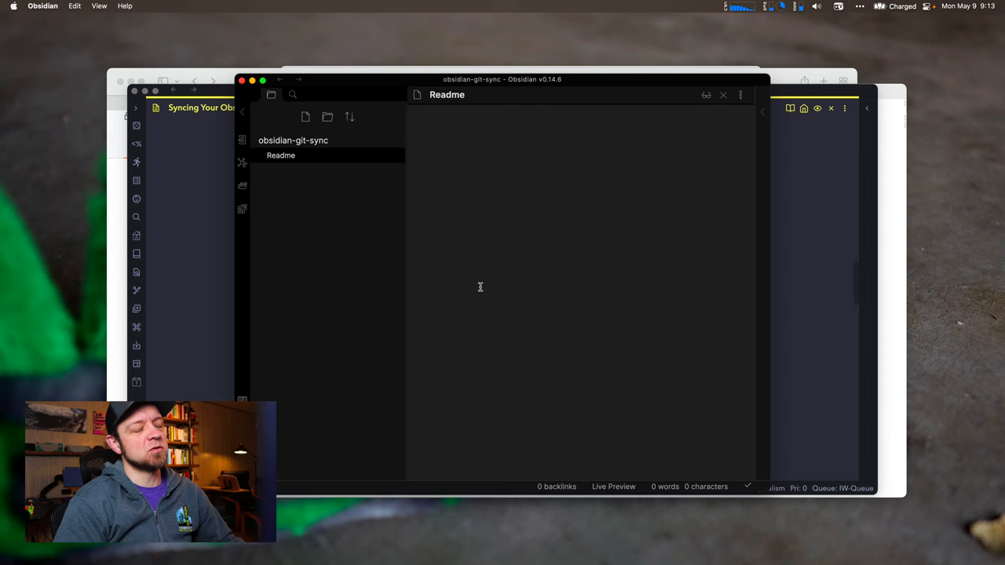
{"action": "left_click", "coordinate": [424, 122]}
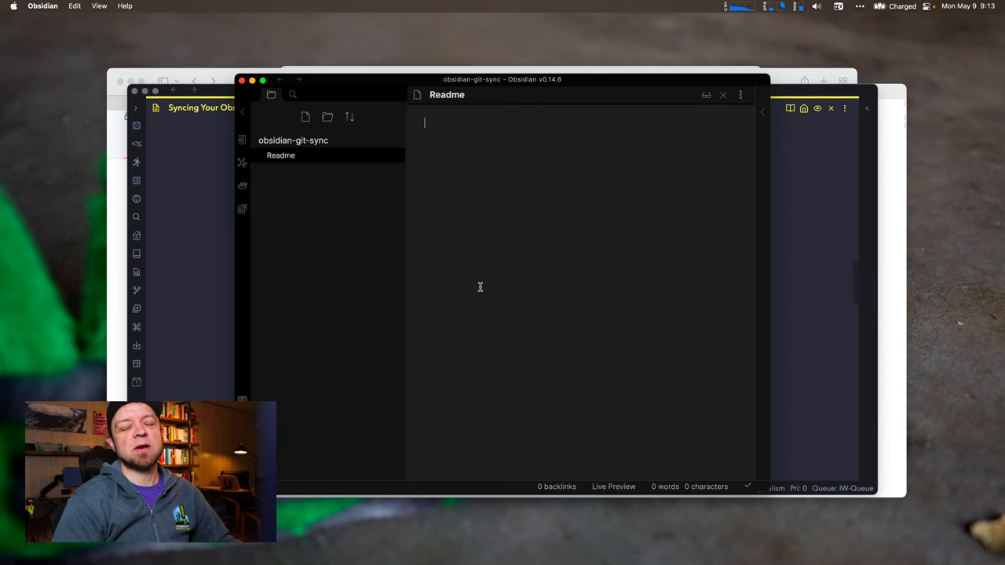
{"action": "type", "text": "T"}
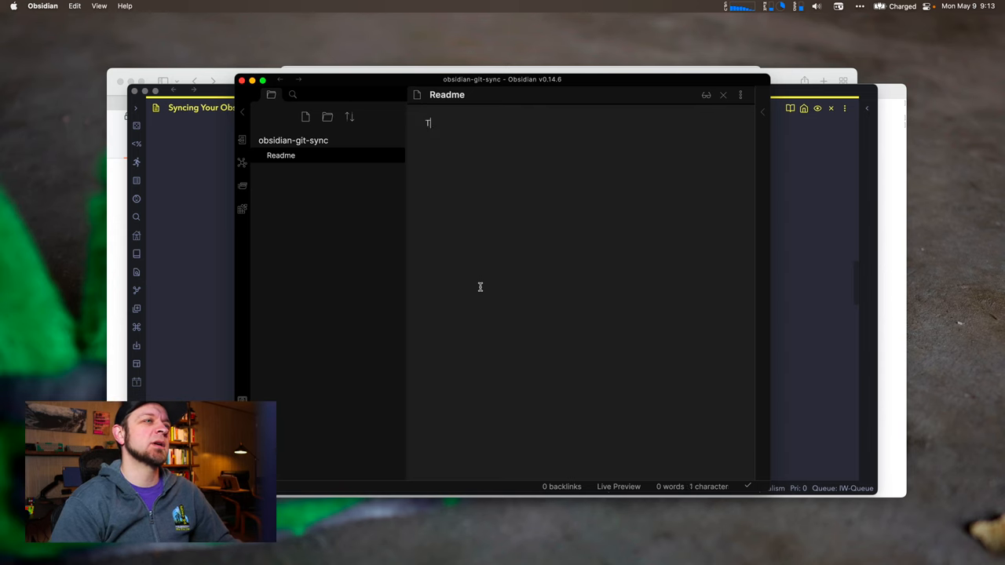
{"action": "type", "text": "his is a test of g"}
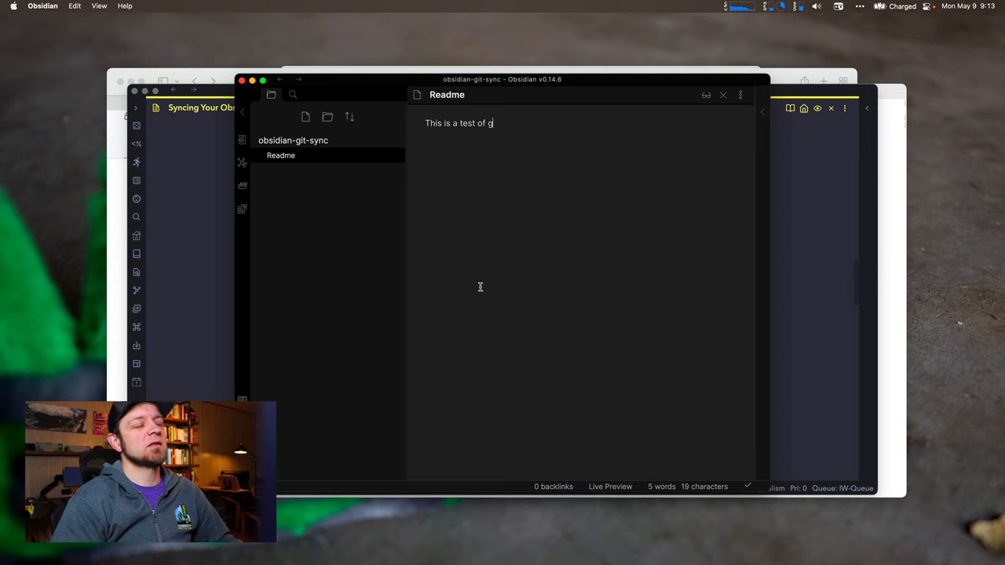
{"action": "type", "text": "it sync."}
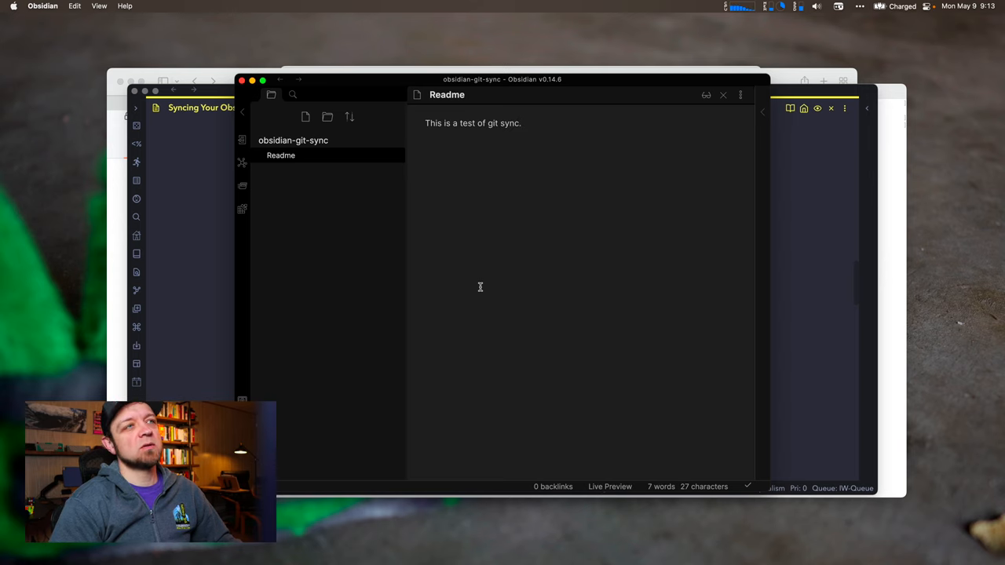
Run Obsidian Git: Commit all changes, then Obsidian Git: Push from the command palette
{"action": "key", "text": "cmd+p"}
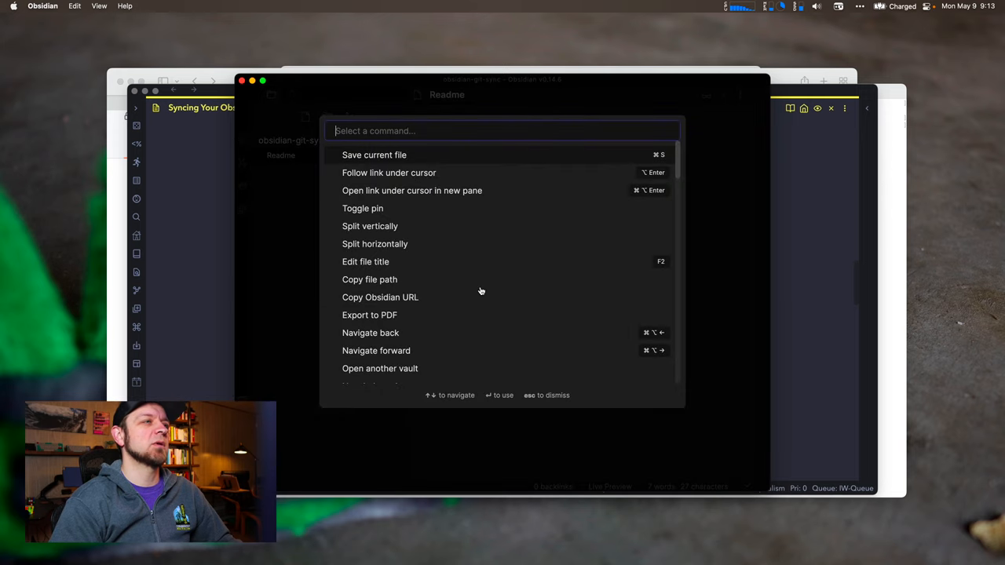
{"action": "type", "text": "git"}
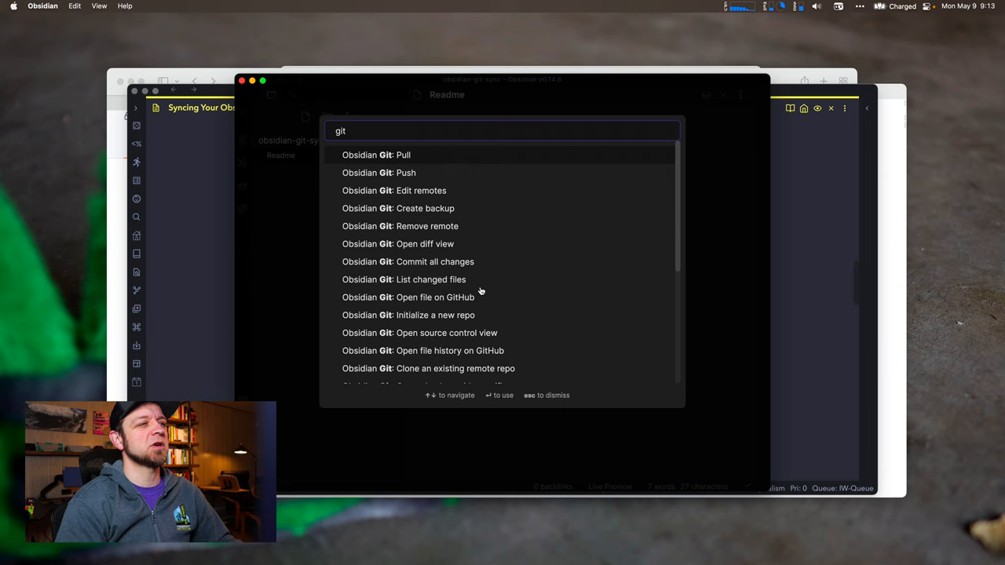
{"action": "type", "text": "co"}
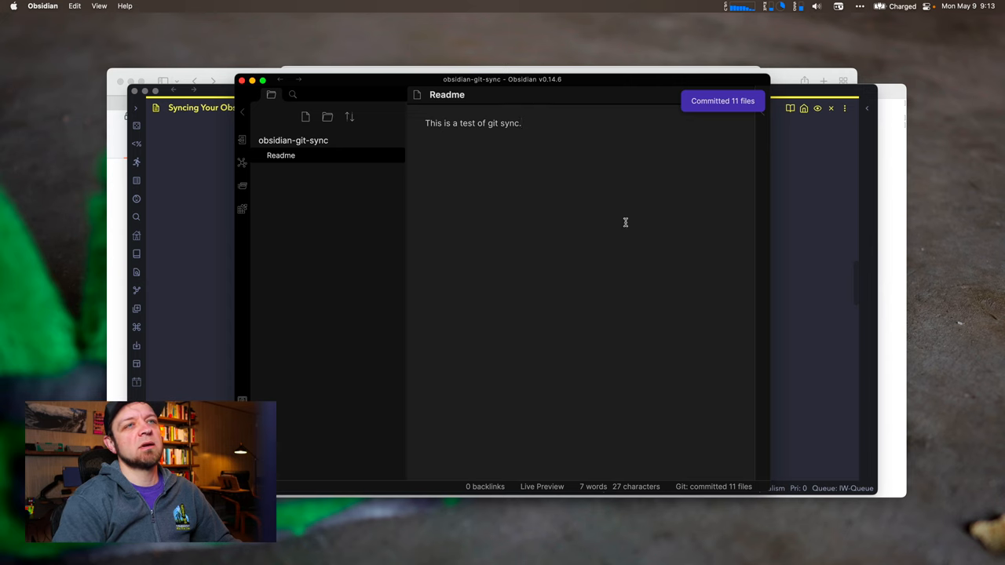
{"action": "mouse_move", "coordinate": [738, 106]}
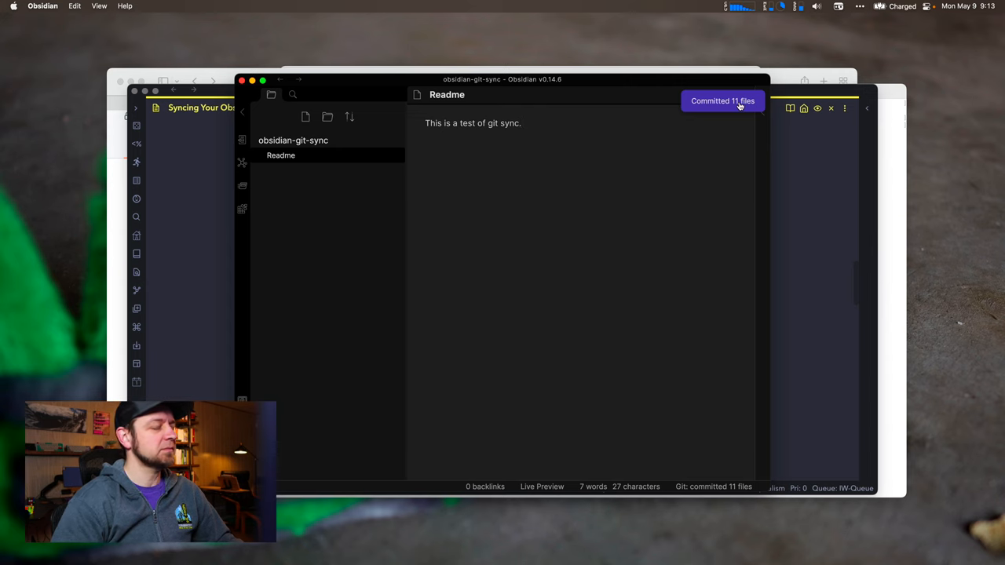
{"action": "key", "text": "cmd+p"}
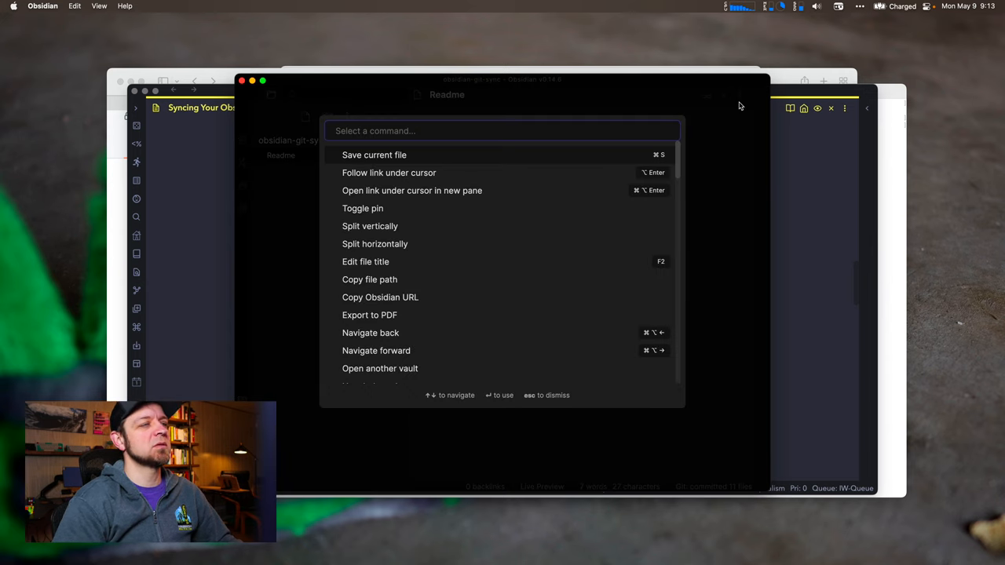
{"action": "type", "text": "push"}
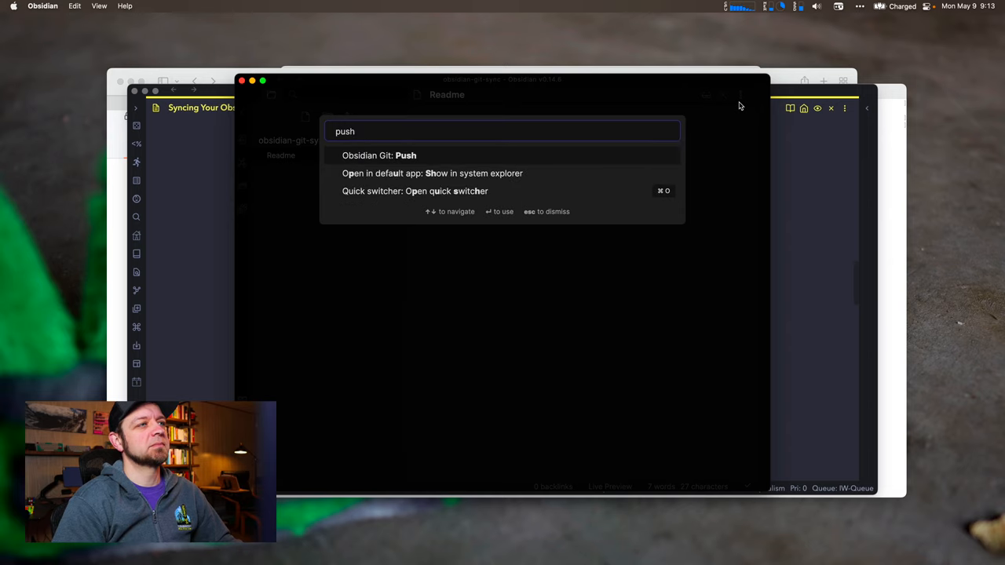
{"action": "left_click", "coordinate": [380, 155]}
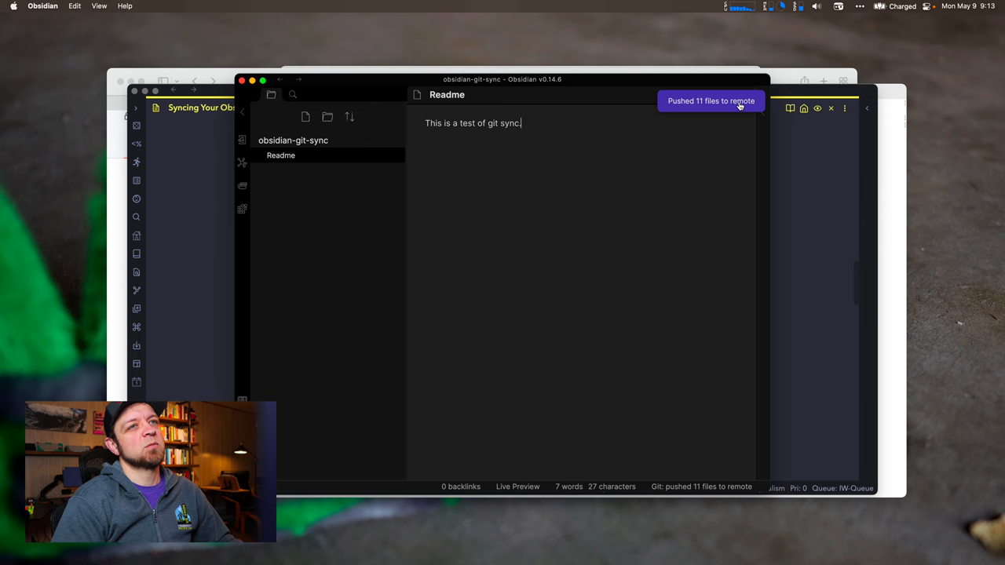
{"action": "mouse_move", "coordinate": [107, 290]}
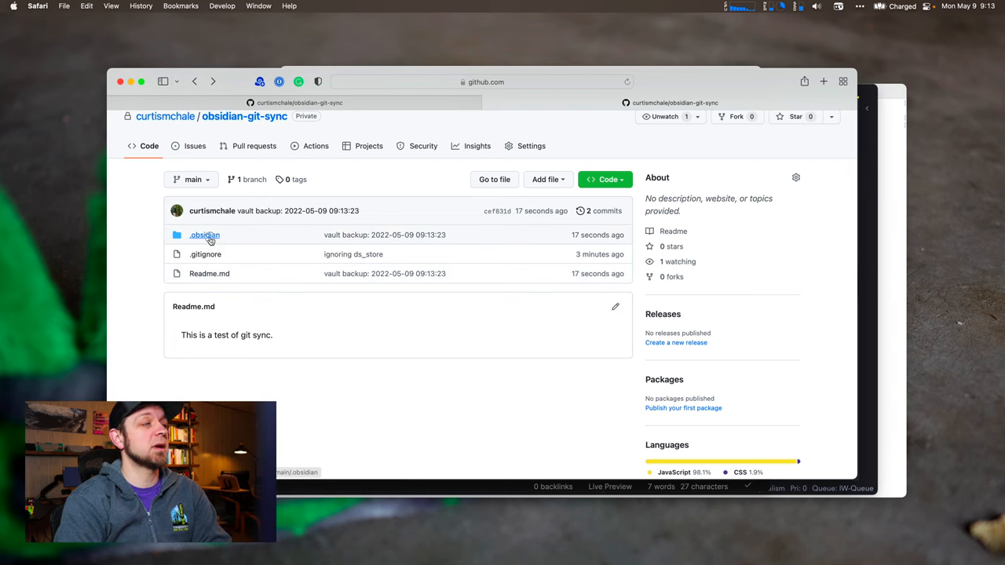
Browse the synced .obsidian folder, viewing app.json, appearance.json and hotkeys.json
{"action": "left_click", "coordinate": [204, 236]}
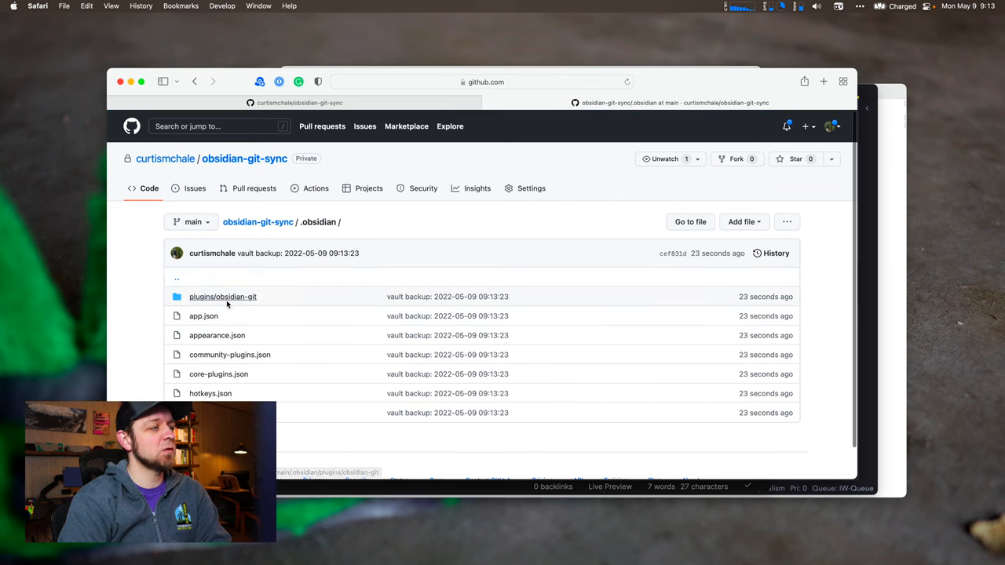
{"action": "mouse_move", "coordinate": [223, 297]}
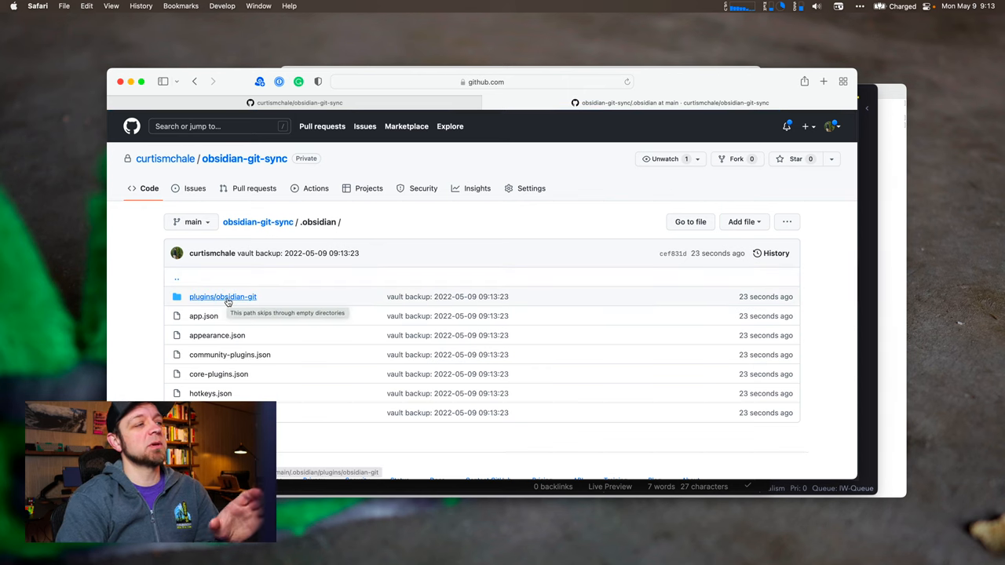
{"action": "mouse_move", "coordinate": [204, 315]}
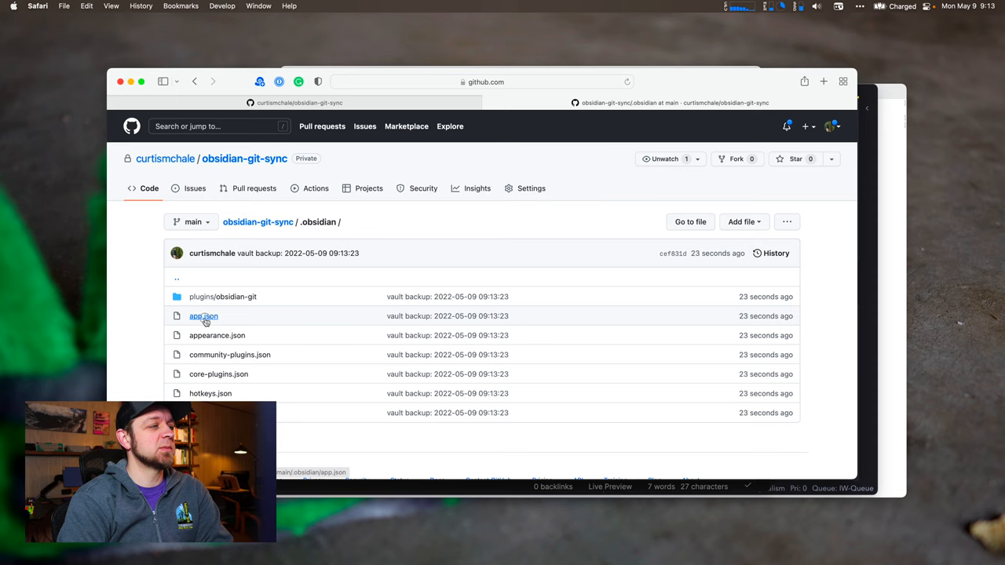
{"action": "left_click", "coordinate": [204, 316]}
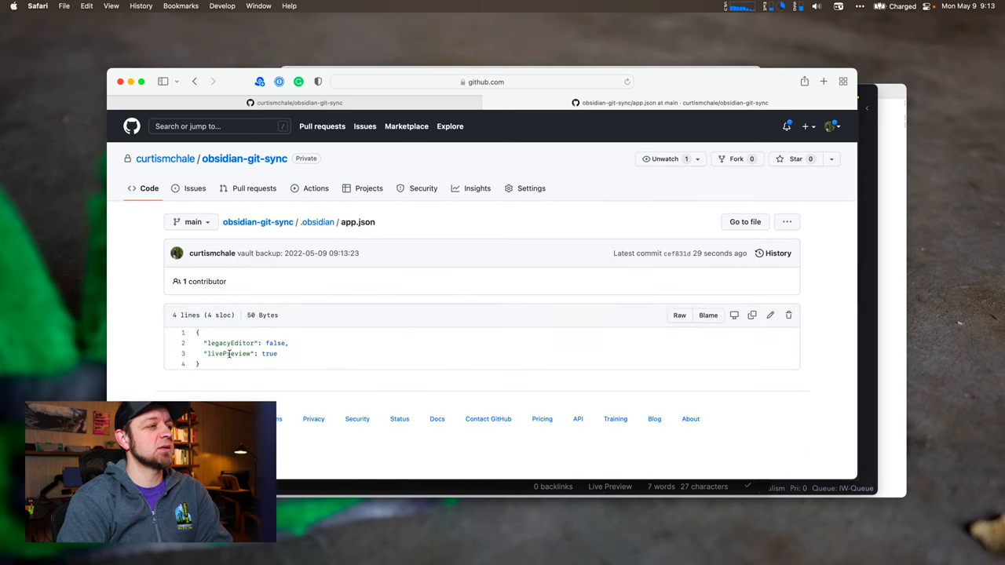
{"action": "mouse_move", "coordinate": [229, 348]}
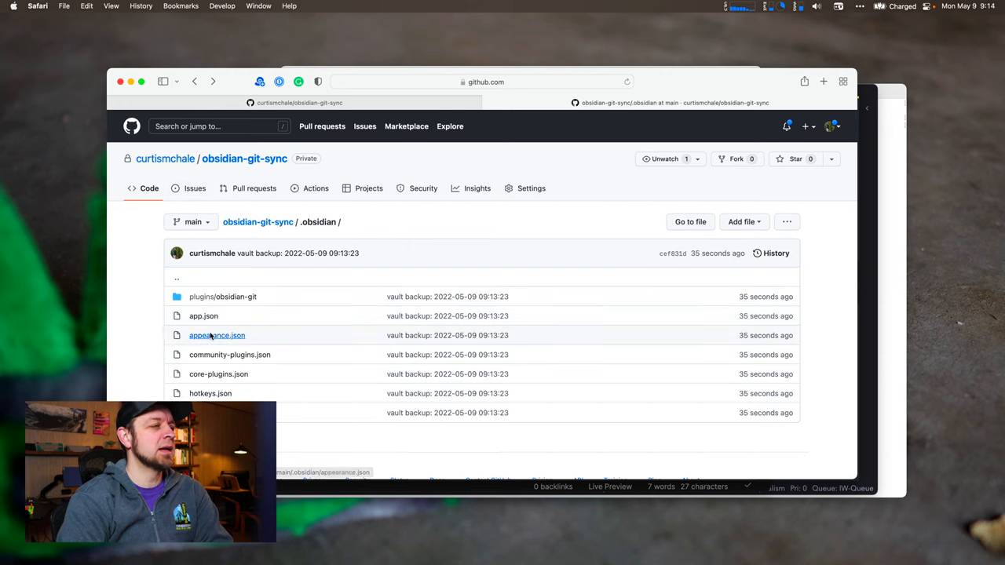
{"action": "left_click", "coordinate": [217, 336]}
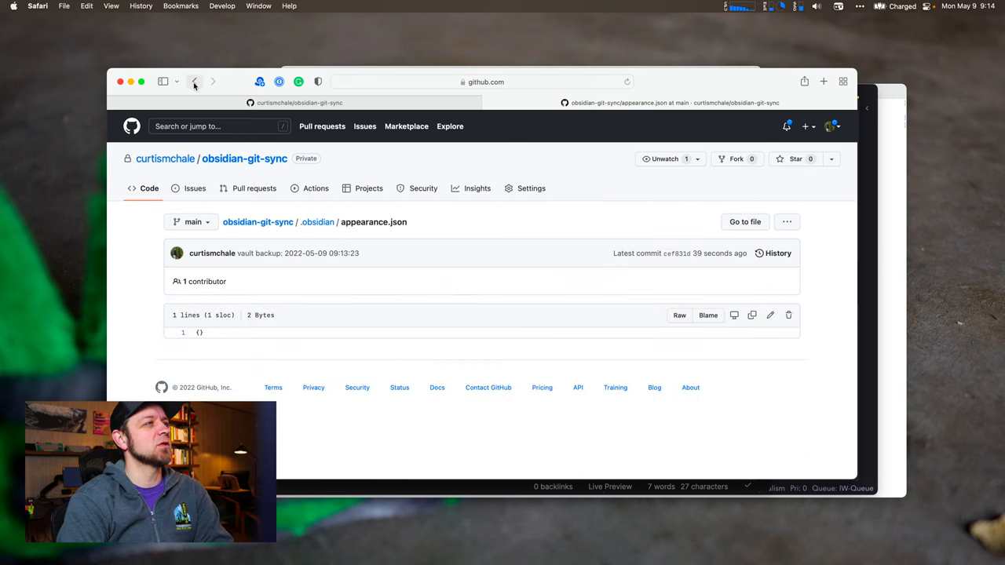
{"action": "left_click", "coordinate": [194, 82]}
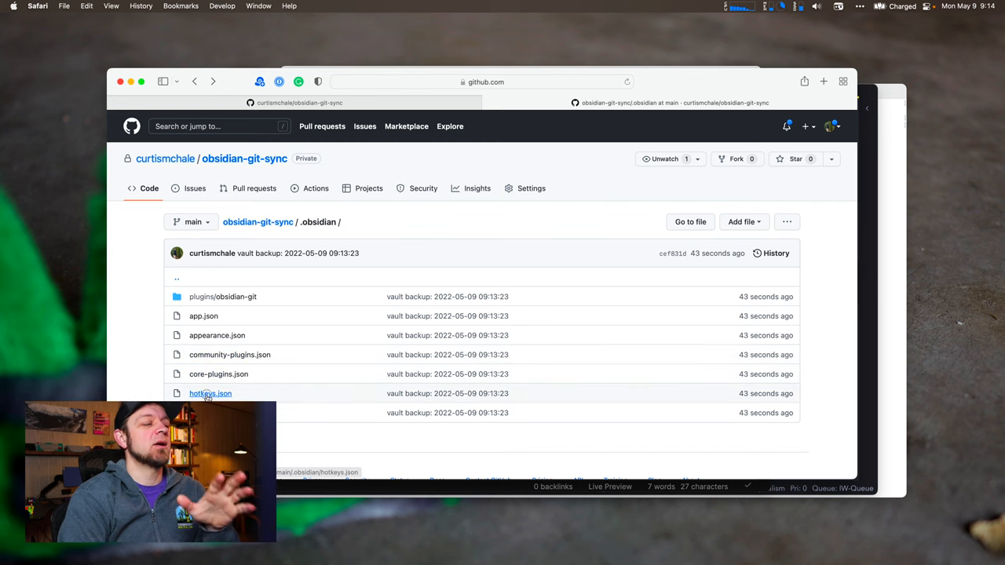
{"action": "left_click", "coordinate": [211, 393]}
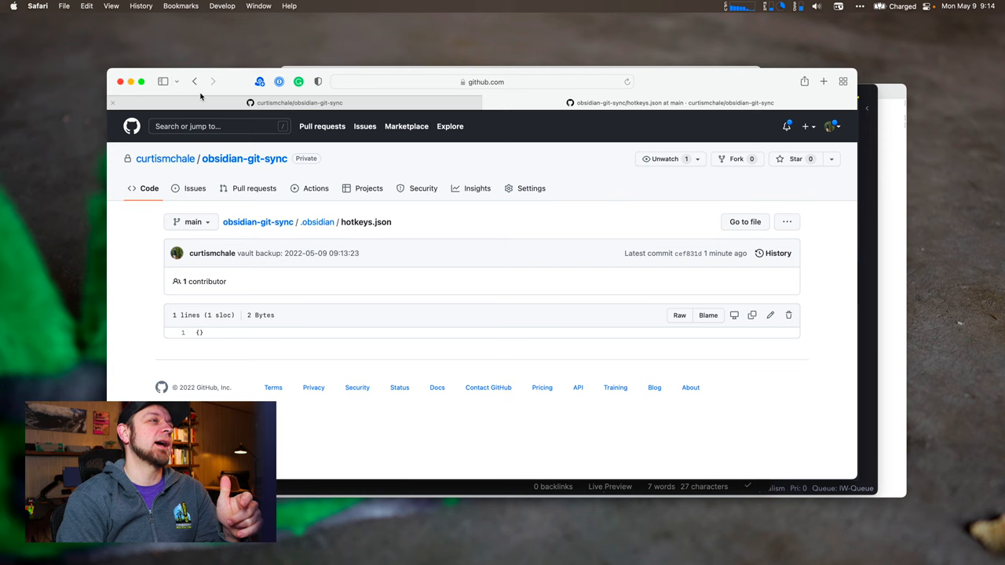
{"action": "left_click", "coordinate": [194, 81]}
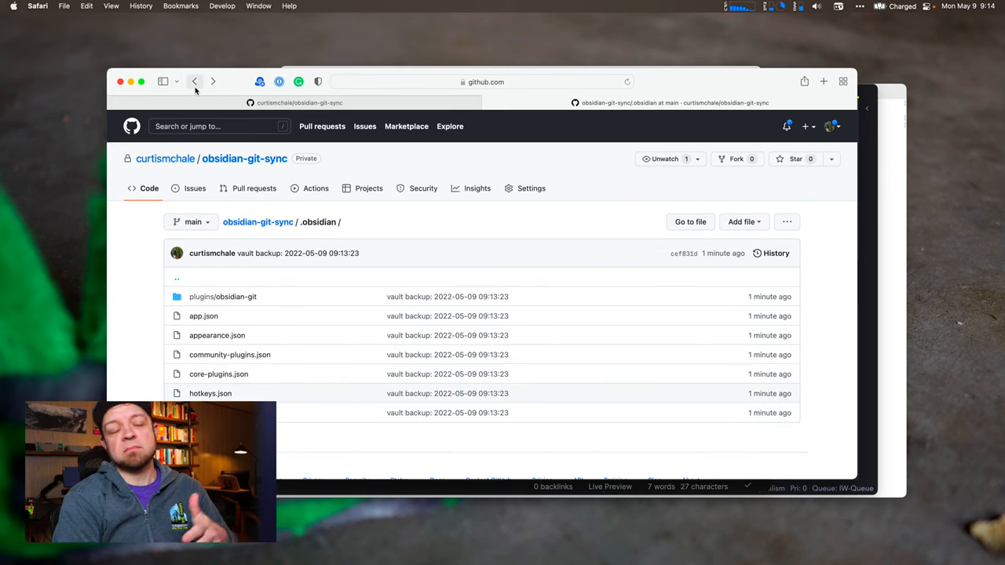
{"action": "mouse_move", "coordinate": [223, 296]}
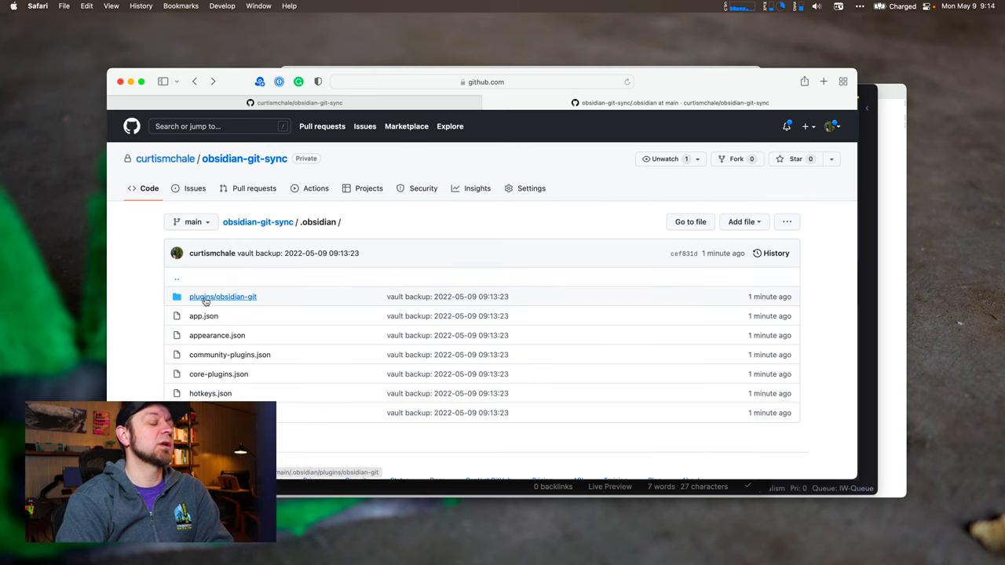
{"action": "mouse_move", "coordinate": [886, 119]}
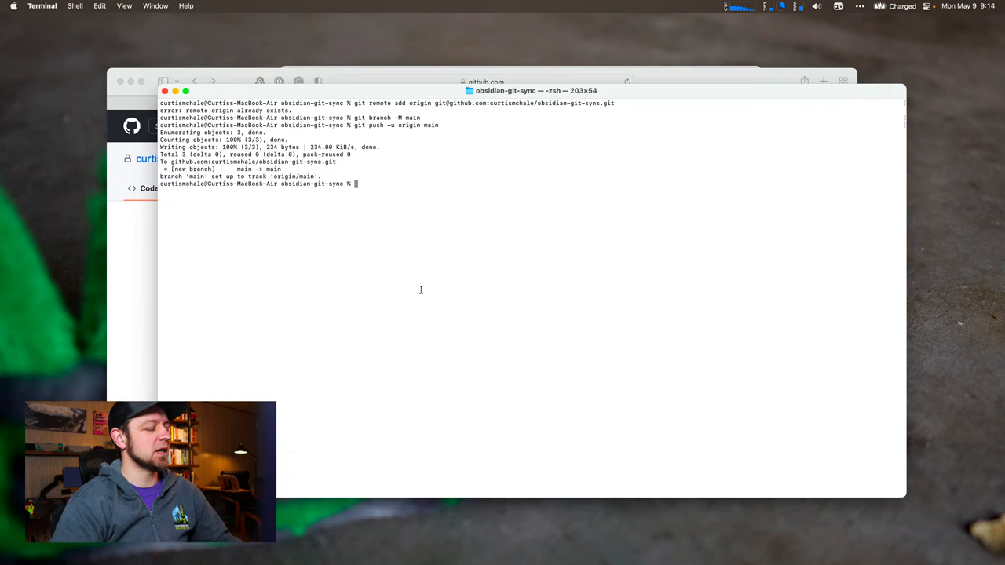
Launch 'vim .' on the obsidian-git-sync folder to show its file tree
{"action": "type", "text": "vim ."}
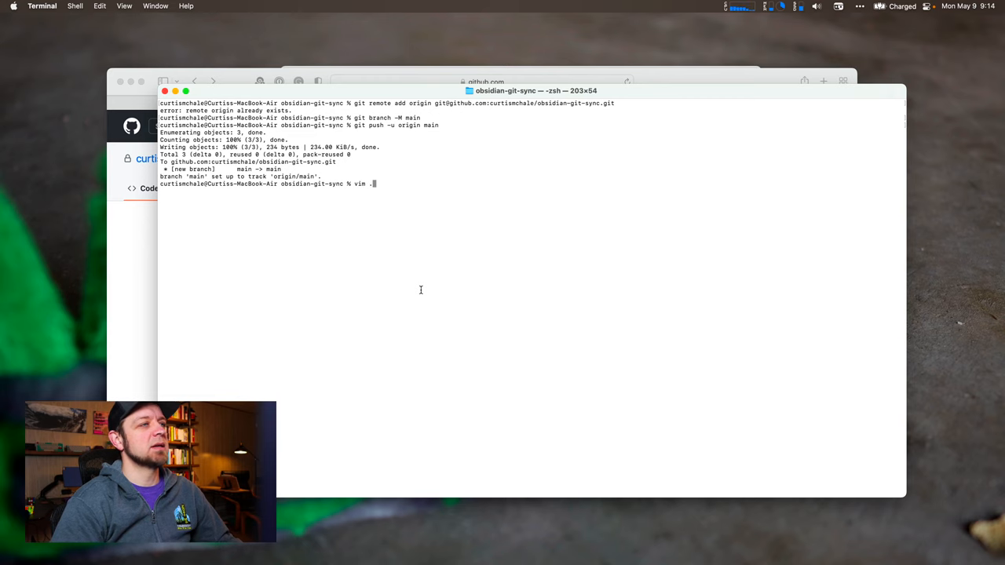
{"action": "key", "text": "Return"}
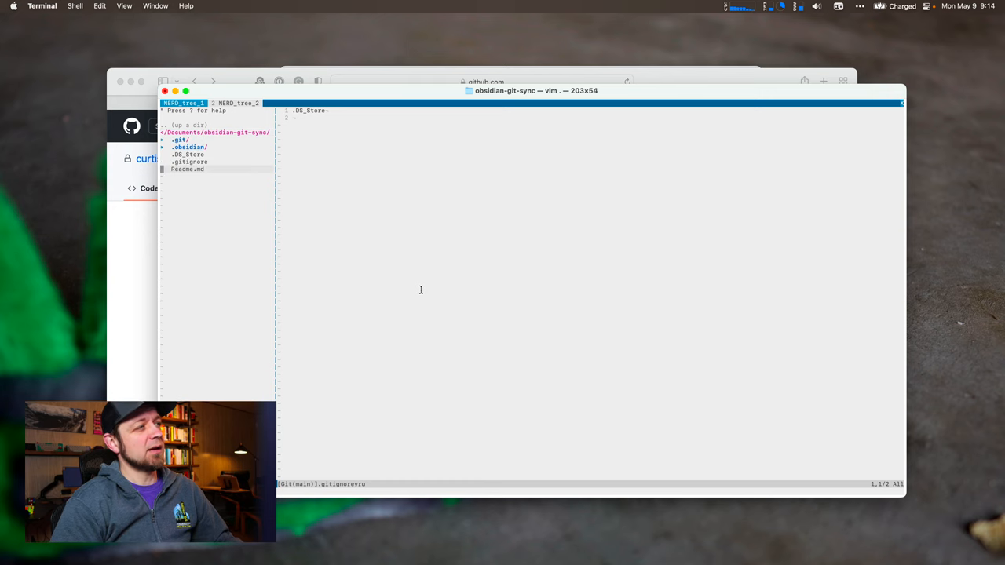
Add a '.obsidian/appearance.json' line to .gitignore in vim, then save and quit back to the shell
{"action": "left_click", "coordinate": [189, 148]}
{"action": "type", "text": ".obsid"}
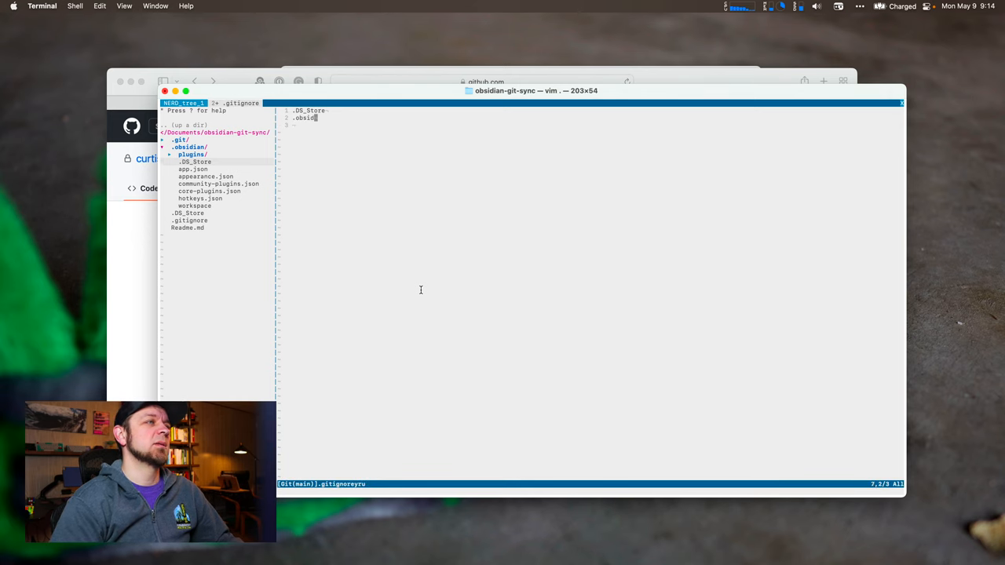
{"action": "type", "text": "ian/"}
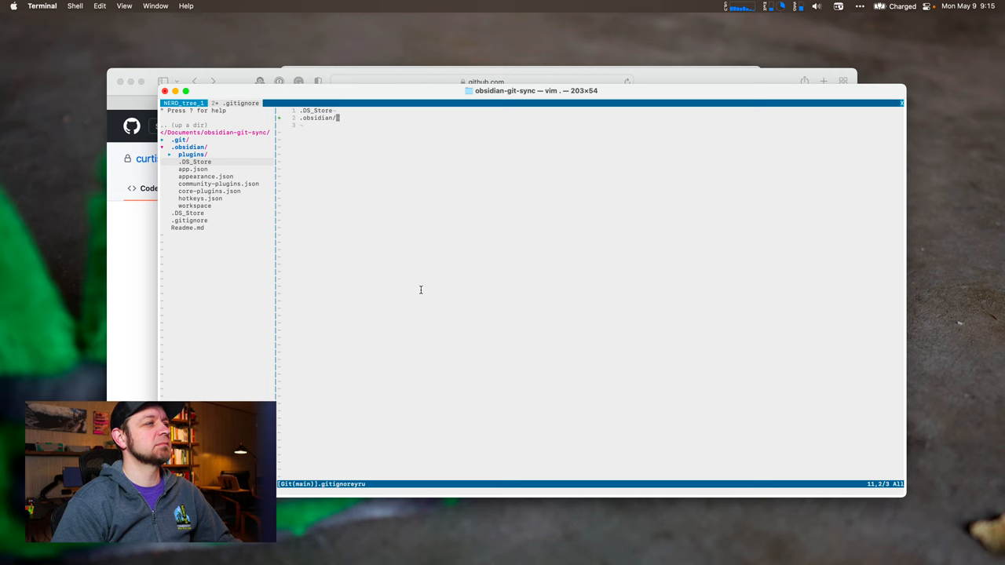
{"action": "type", "text": "appe"}
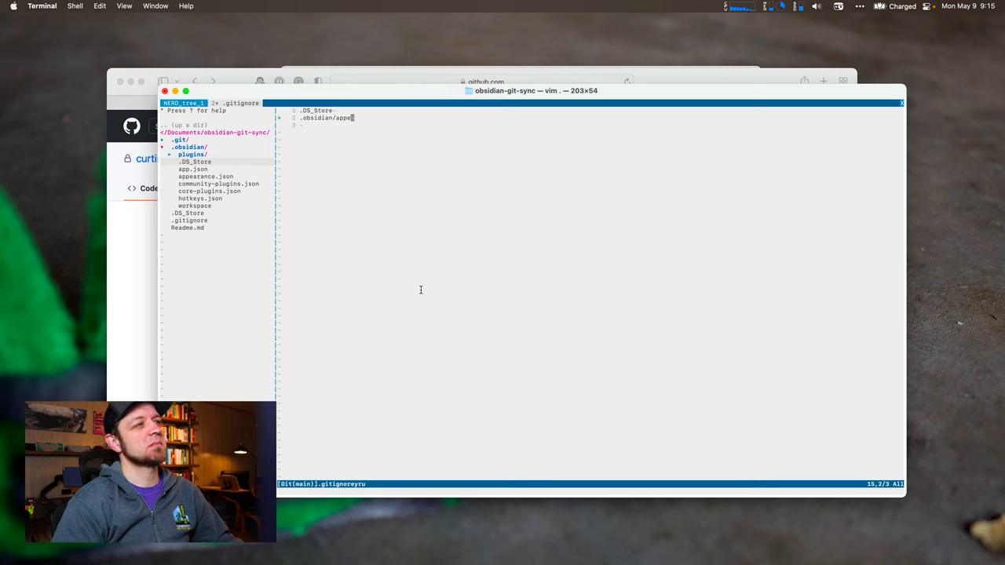
{"action": "type", "text": "arance.json"}
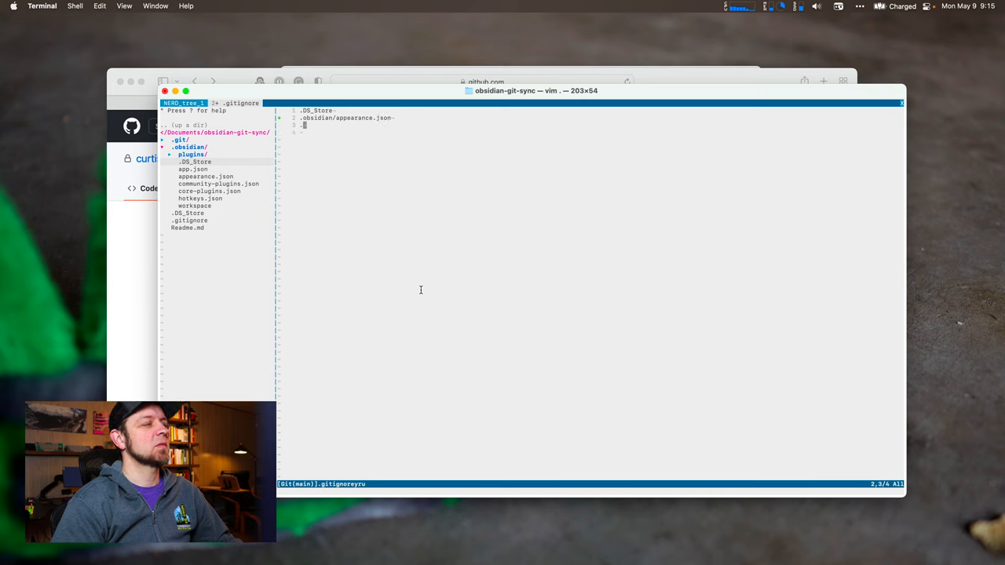
{"action": "type", "text": "h"}
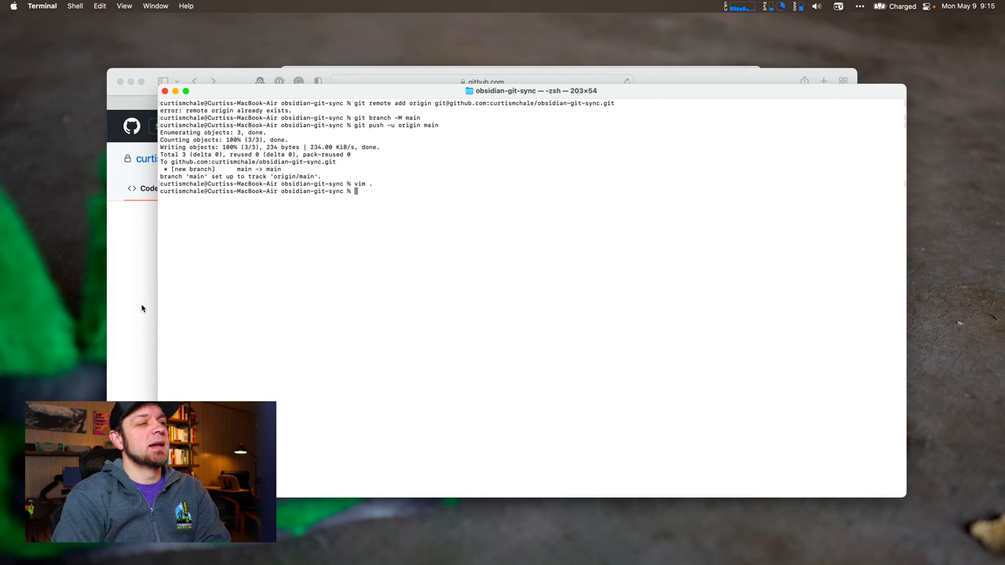
Add the bullet 'another change' to the Readme note and look up 'commit' in the command palette
{"action": "key", "text": "cmd+tab"}
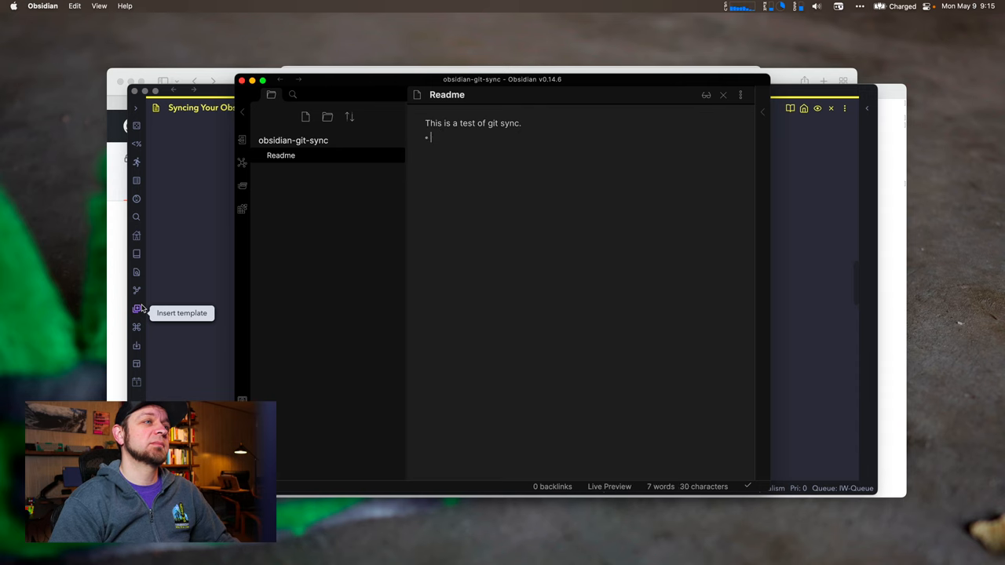
{"action": "type", "text": "another change"}
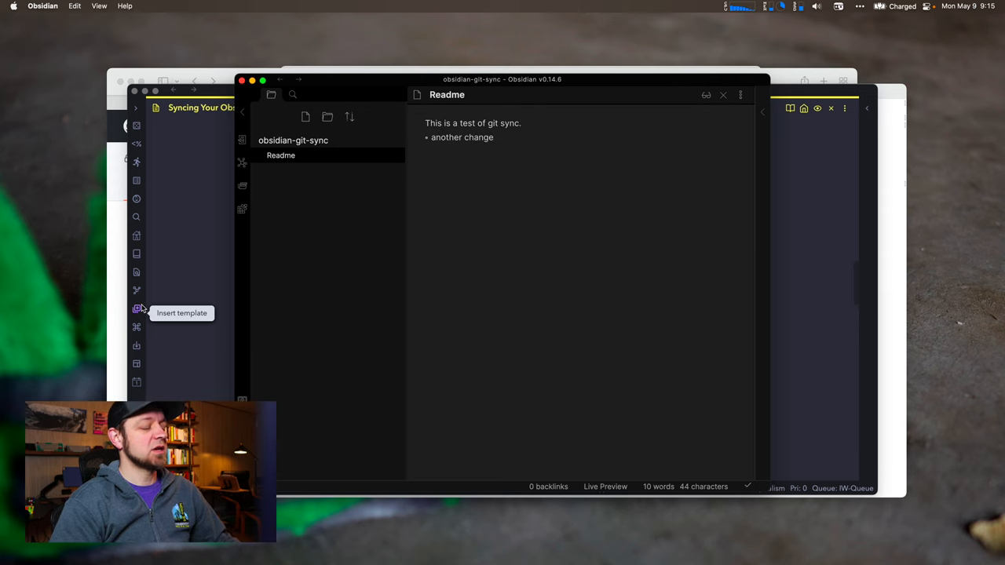
{"action": "type", "text": "commit"}
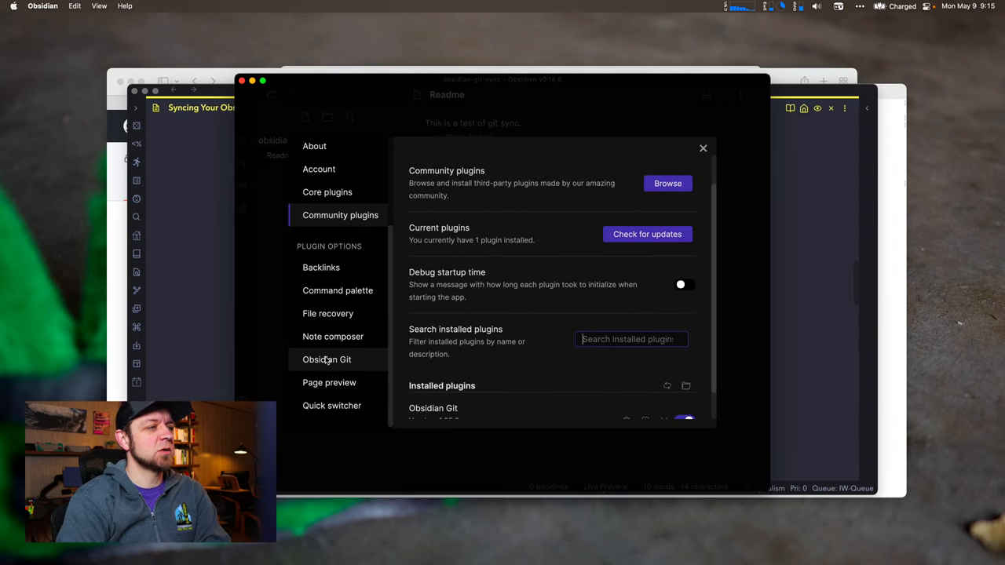
Set Obsidian Git's vault backup interval to 5 minutes and close the settings
{"action": "left_click", "coordinate": [327, 358]}
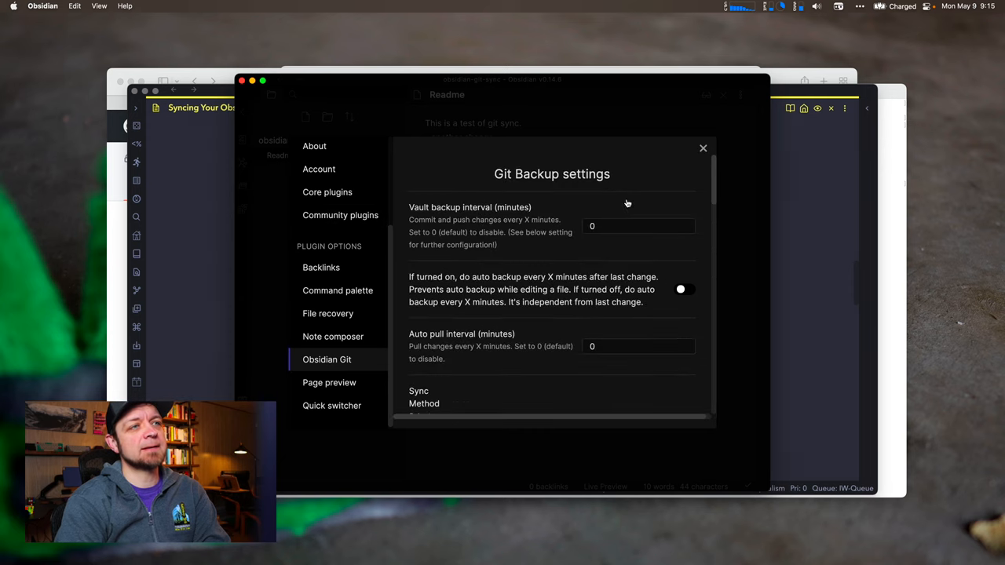
{"action": "left_click", "coordinate": [638, 226]}
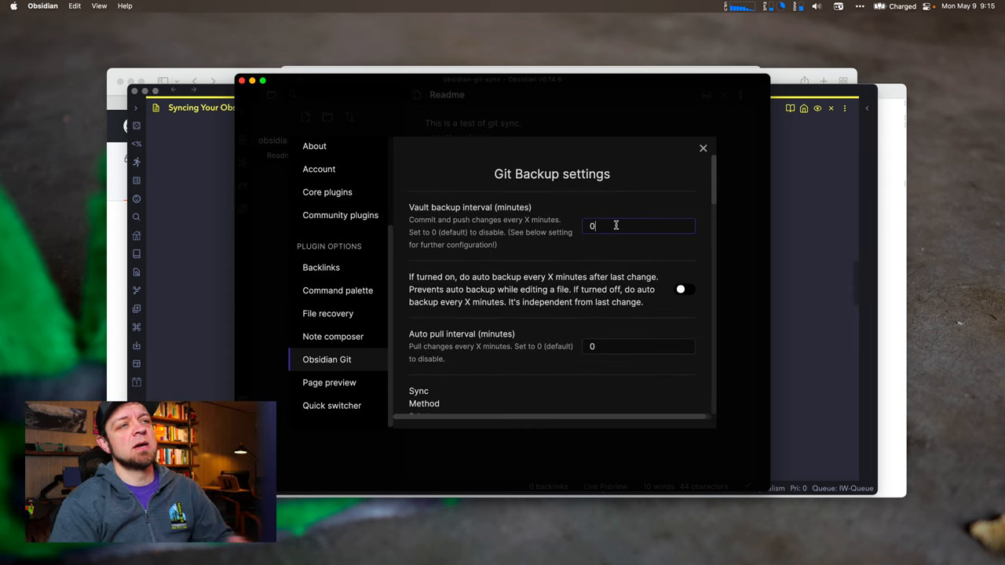
{"action": "type", "text": "5"}
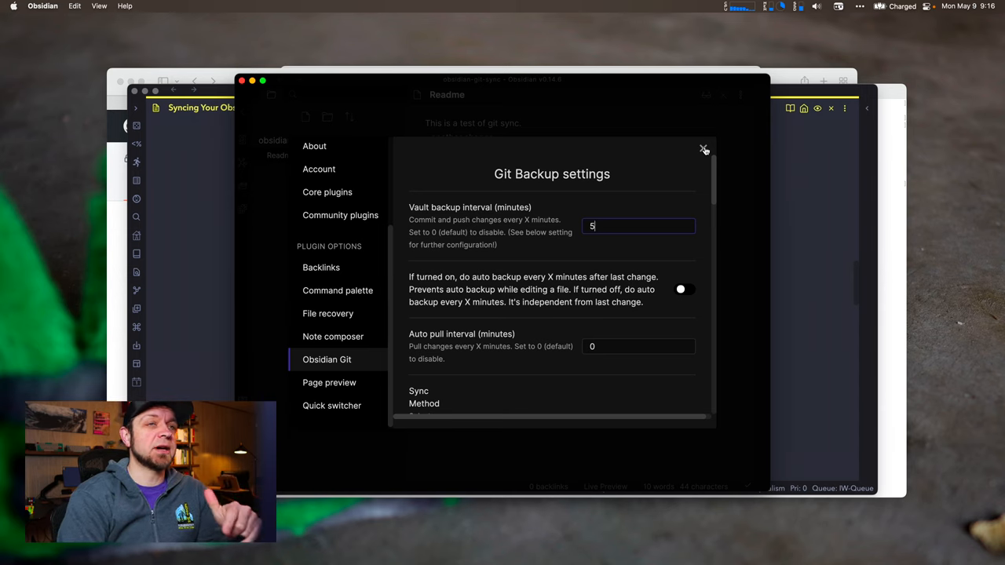
{"action": "left_click", "coordinate": [703, 149]}
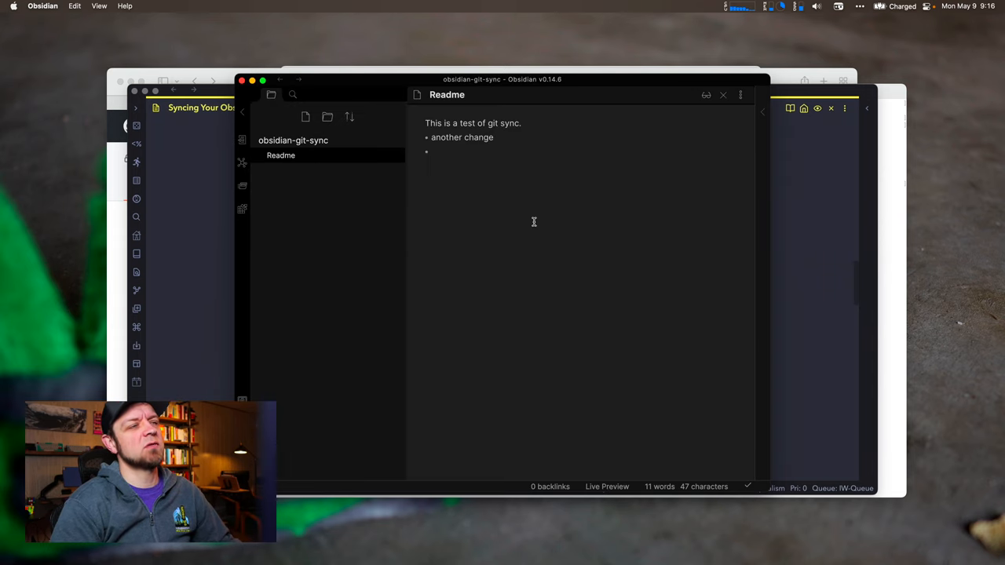
Add the bullet 'this is a change that will sync after 5 minutes' to Readme and head to the browser
{"action": "type", "text": "this is a ch"}
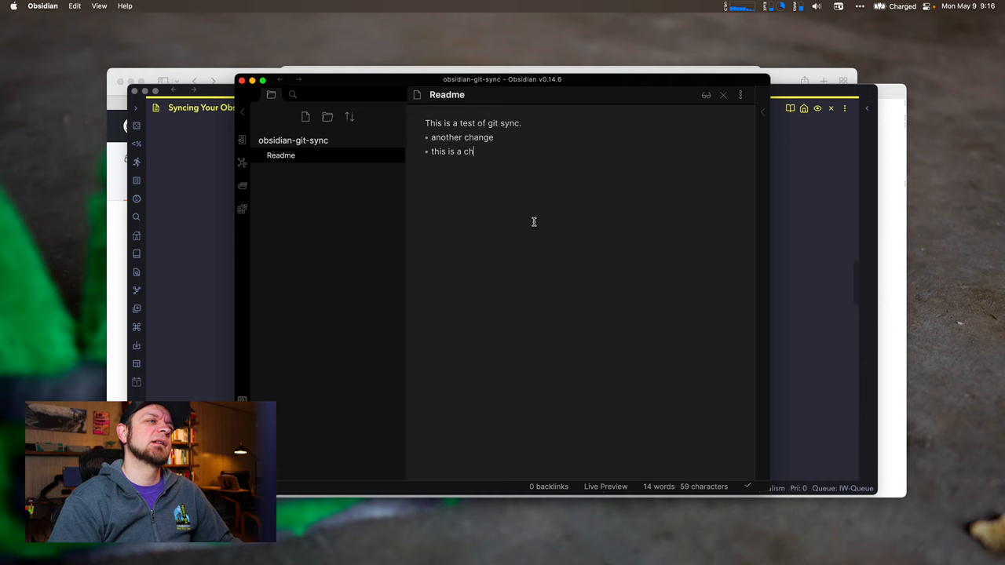
{"action": "type", "text": "ange that will sync after"}
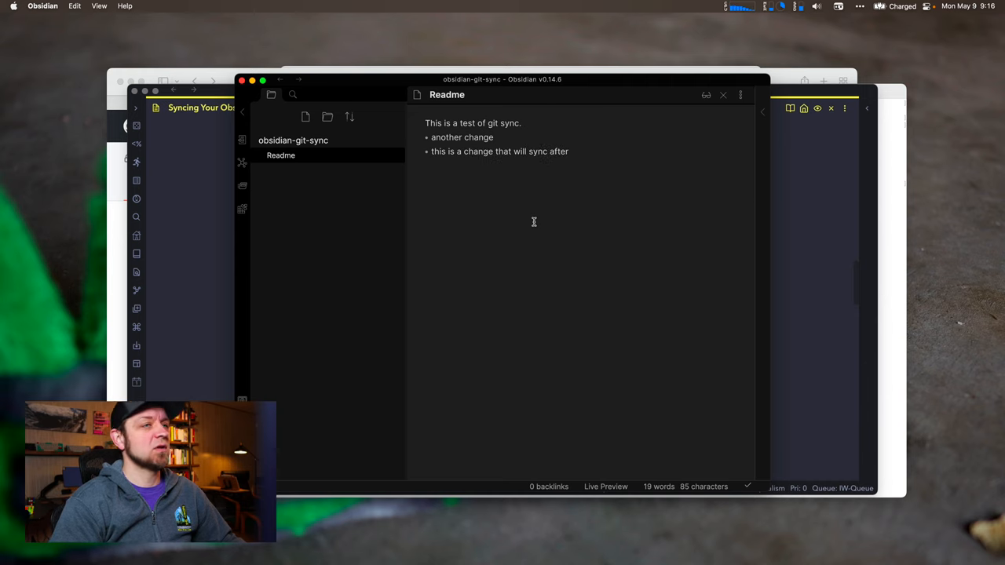
{"action": "type", "text": "5 minutes"}
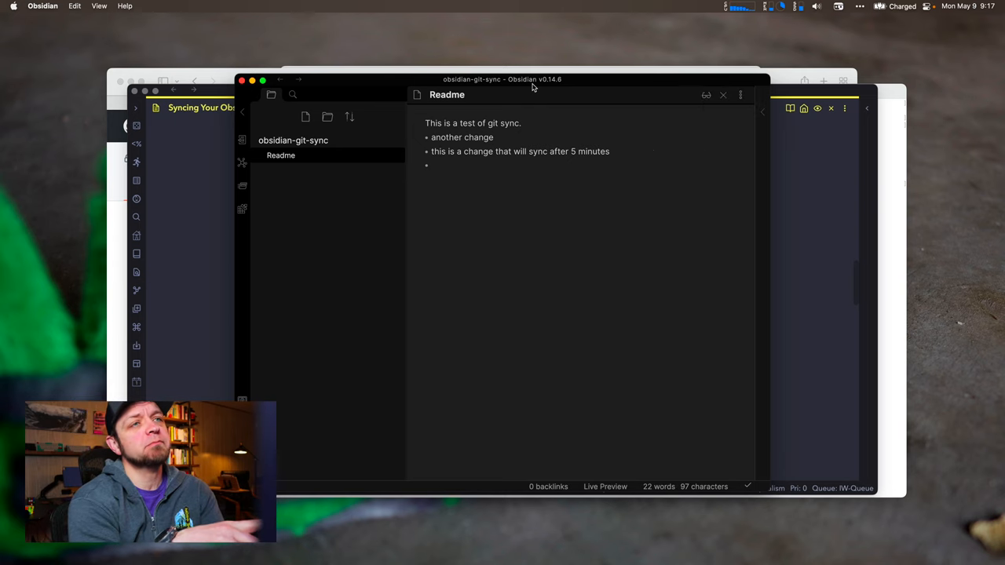
{"action": "key", "text": "cmd+tab"}
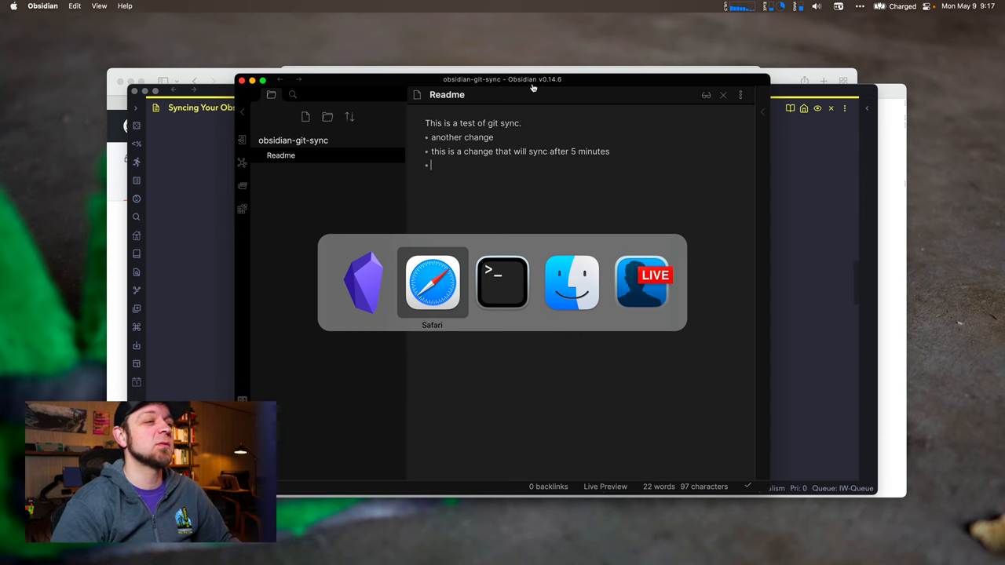
Review the new vault backup commit on the GitHub repo page and go into its .obsidian folder
{"action": "left_click", "coordinate": [432, 283]}
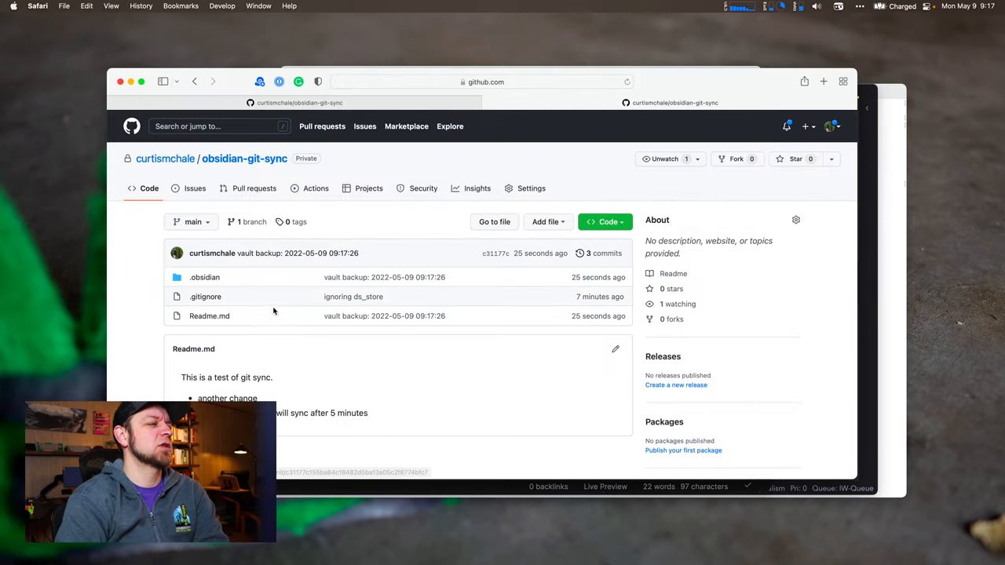
{"action": "mouse_move", "coordinate": [459, 264]}
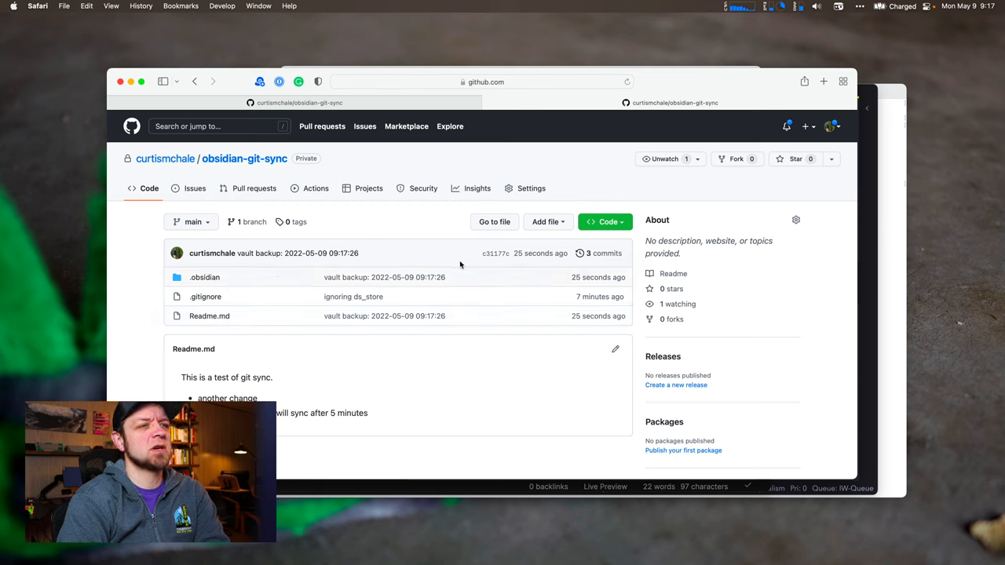
{"action": "left_click", "coordinate": [204, 276]}
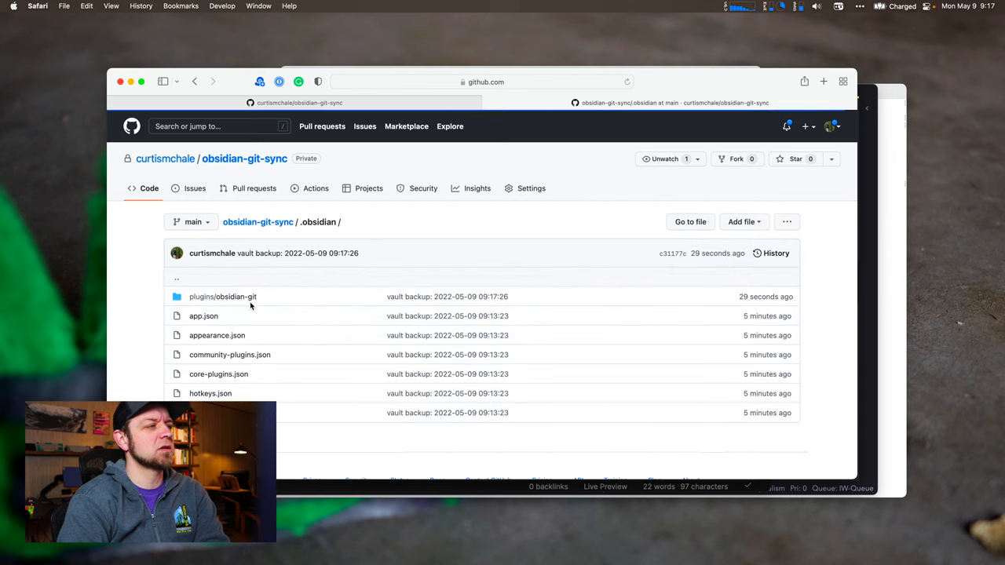